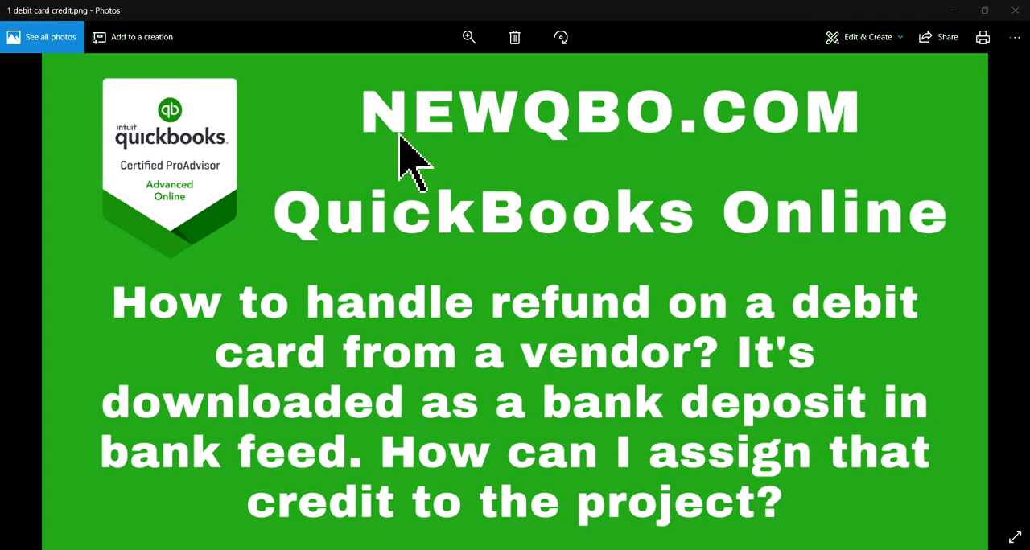
mouse_move(351, 157)
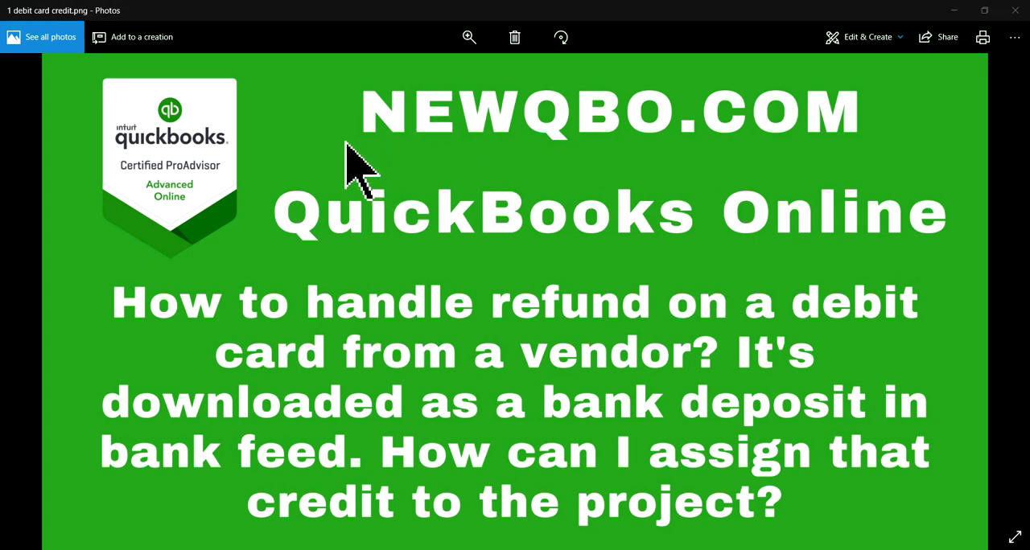
mouse_move(885, 161)
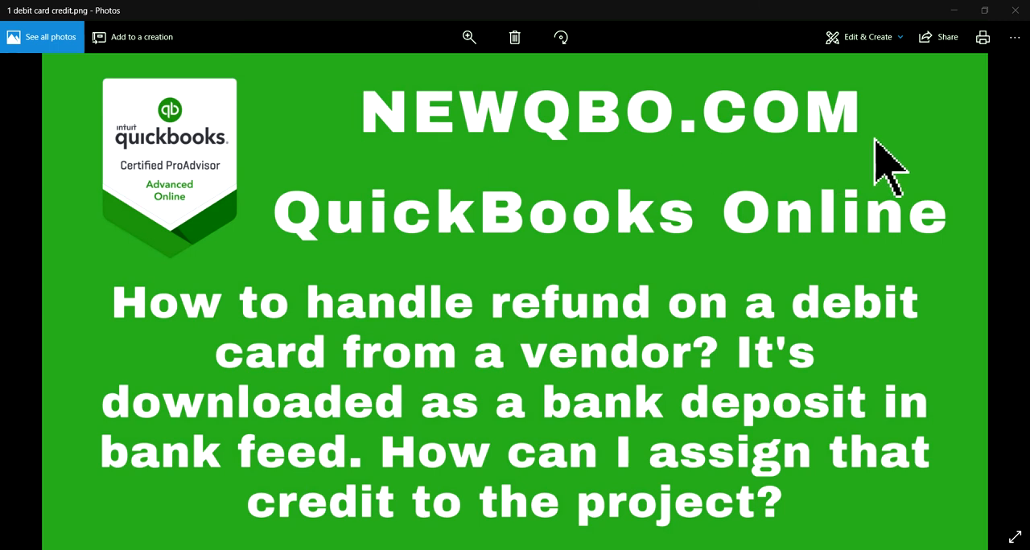
mouse_move(869, 169)
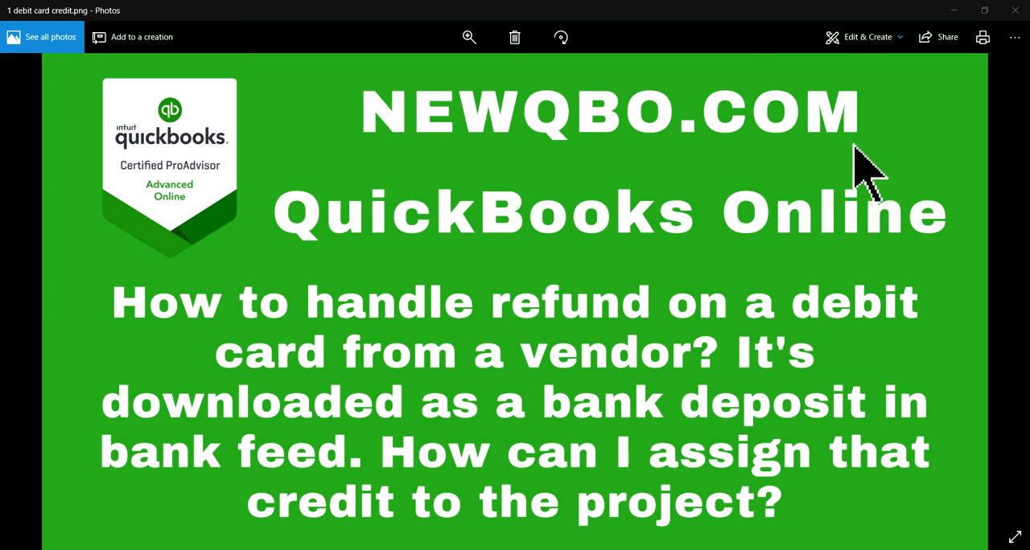
mouse_move(804, 250)
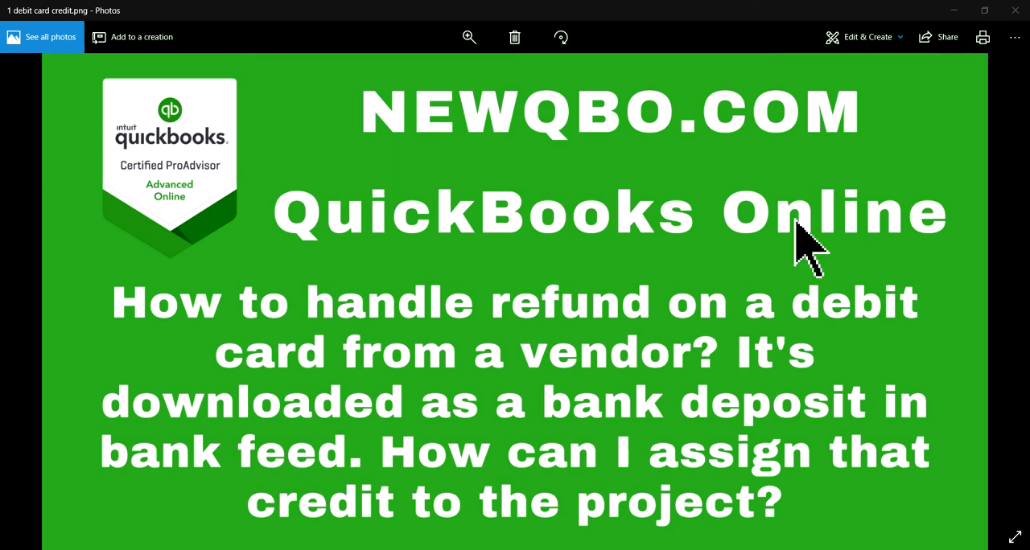
mouse_move(148, 346)
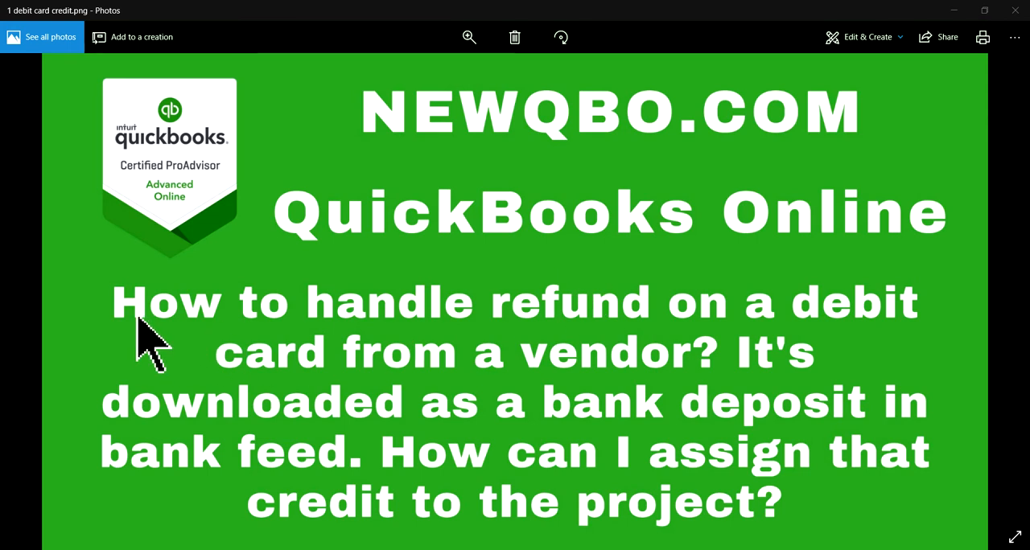
mouse_move(576, 351)
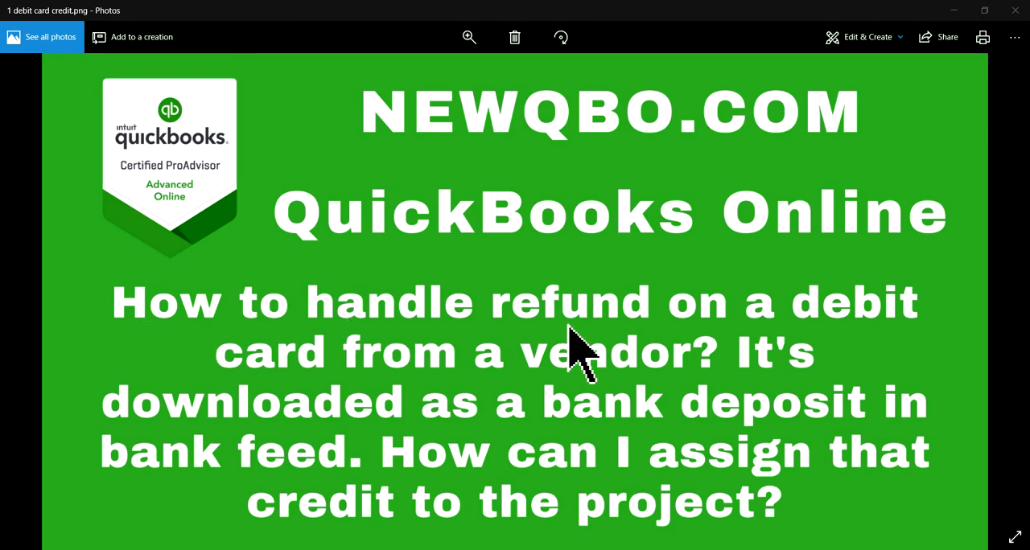
mouse_move(757, 354)
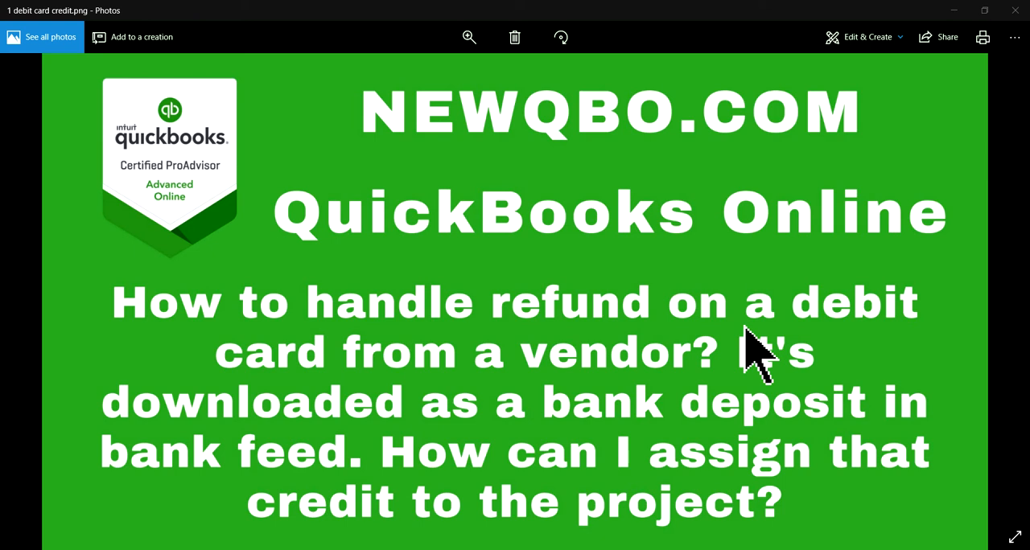
mouse_move(737, 411)
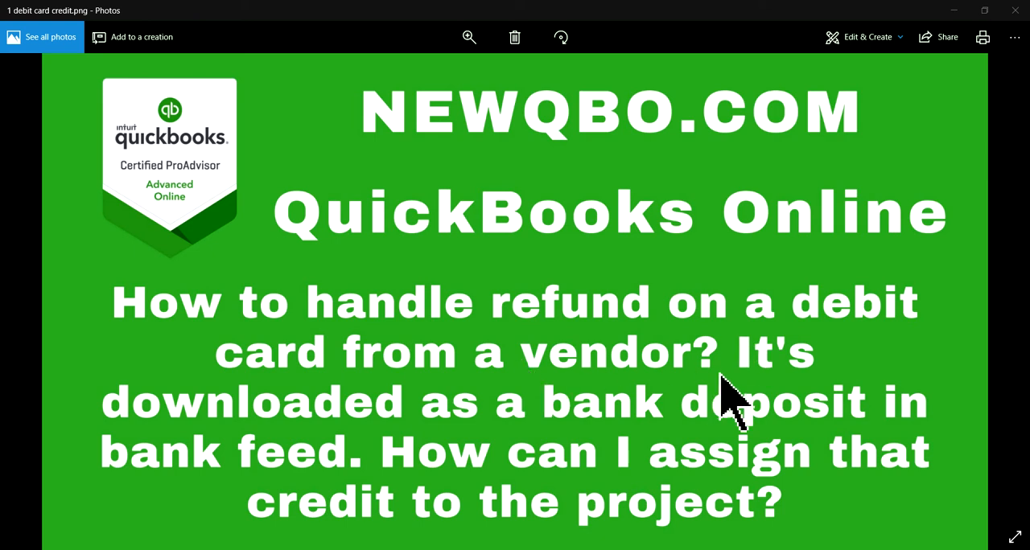
mouse_move(635, 450)
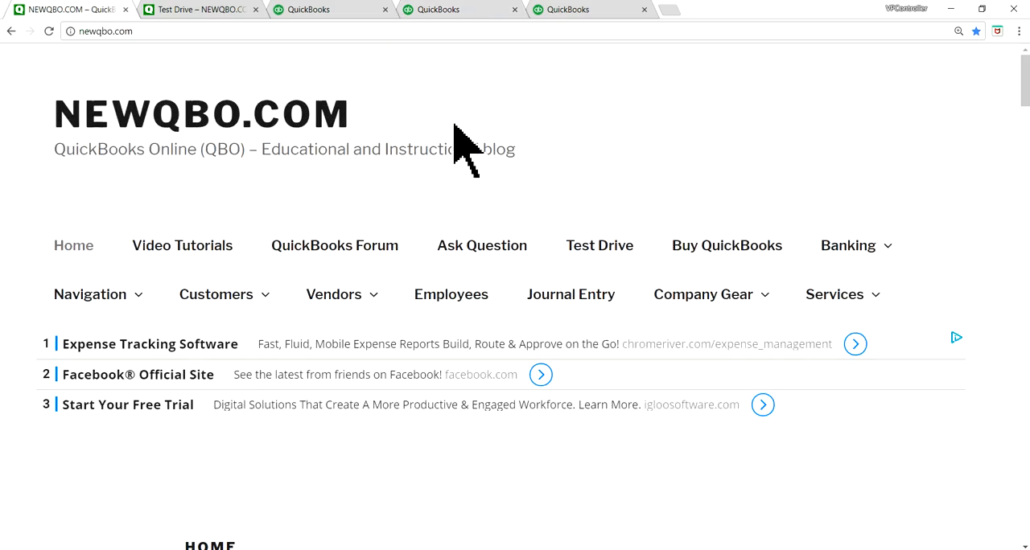
mouse_move(325, 132)
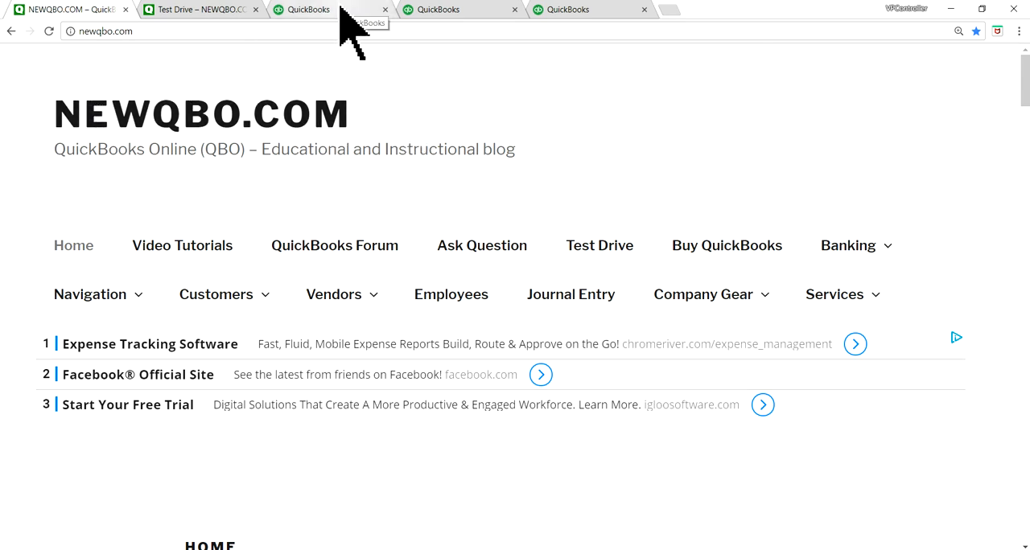
Switch to the NEWQBO.COM dashboard, hide the setup guide and dismiss its restore notice.
left_click(330, 10)
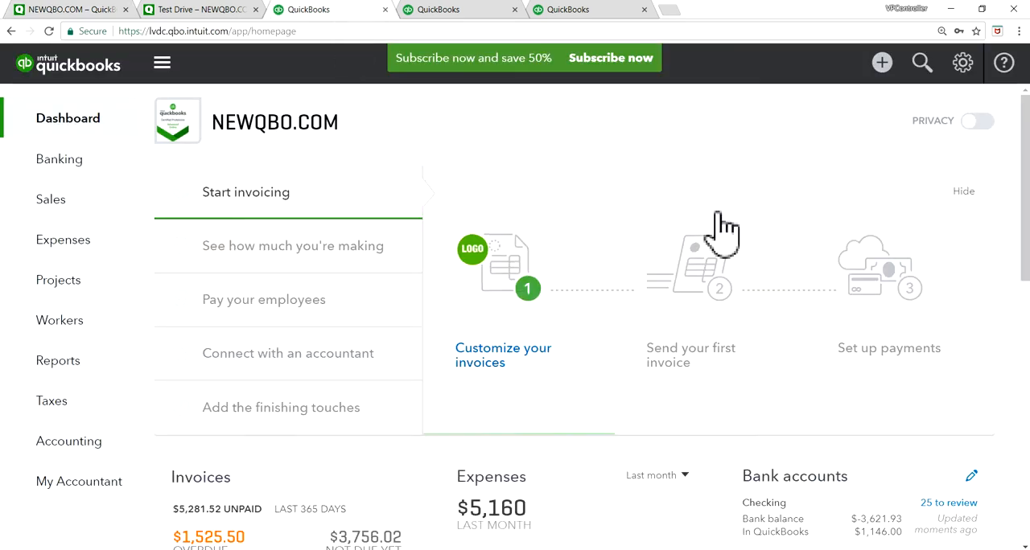
left_click(962, 192)
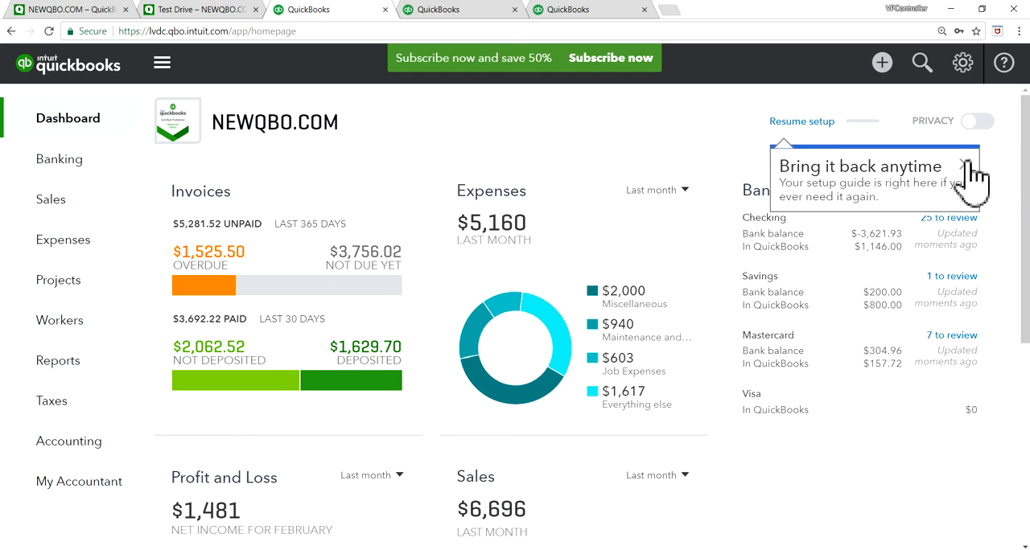
left_click(965, 166)
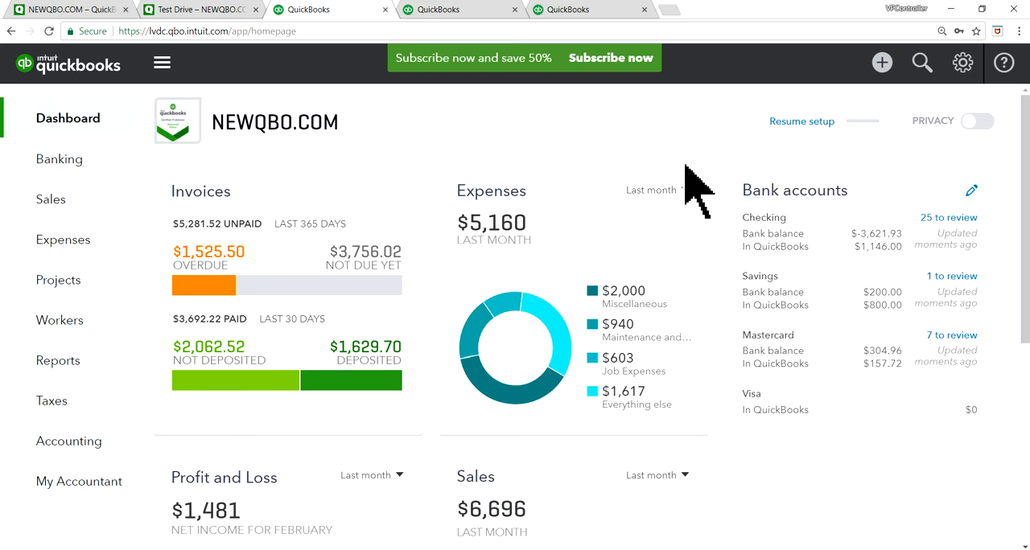
mouse_move(652, 185)
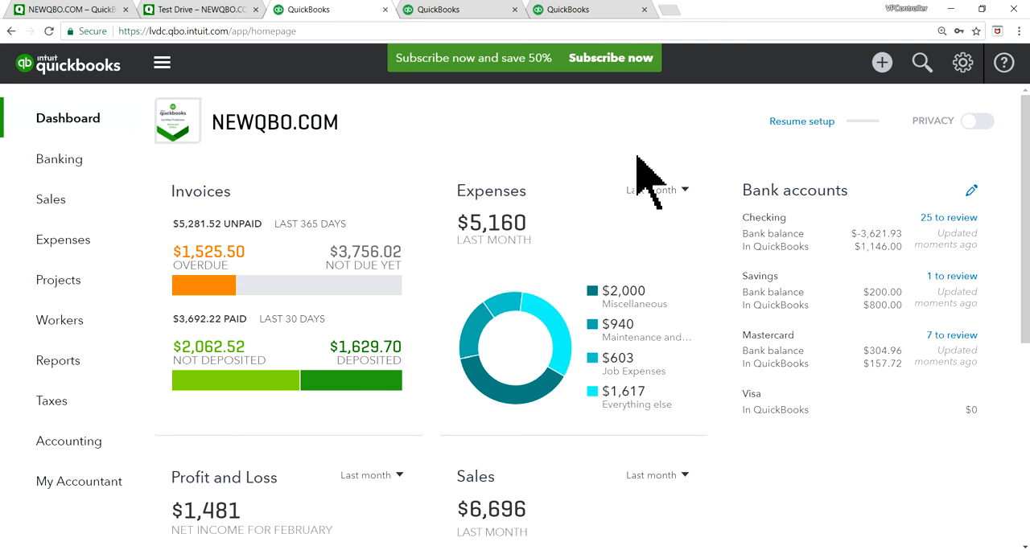
mouse_move(599, 185)
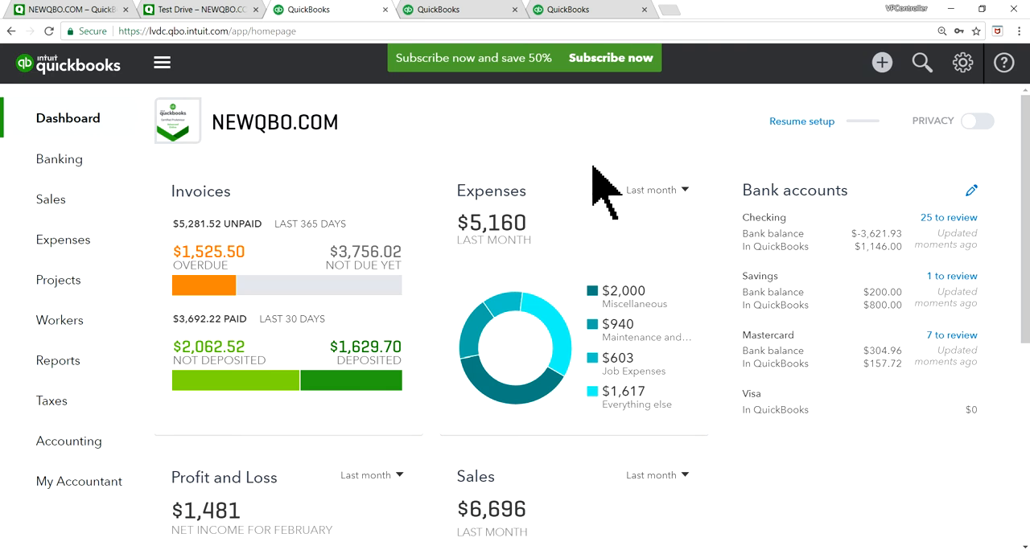
mouse_move(335, 222)
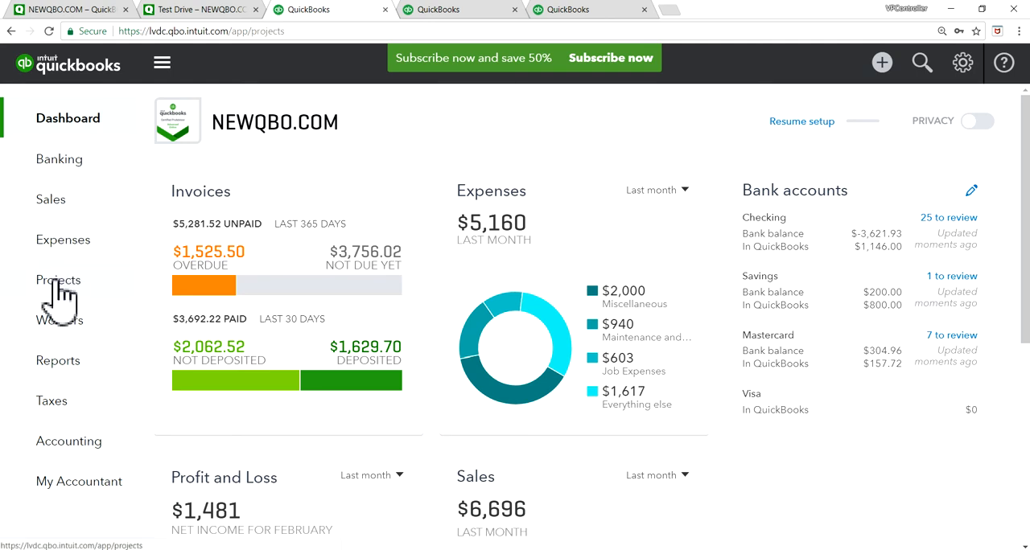
View Red Bird's profitability report showing a $55.00 loss, then return to the dashboard.
left_click(58, 280)
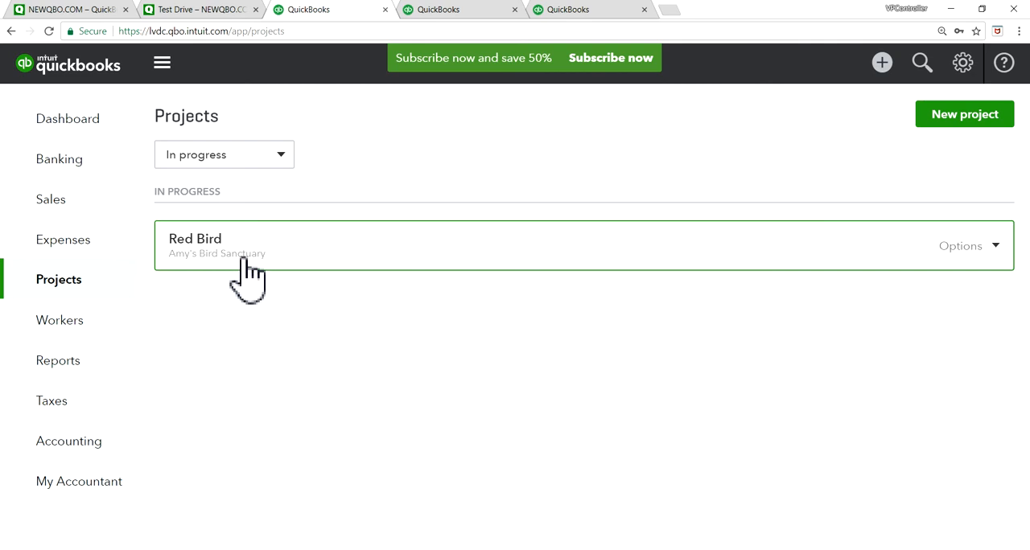
left_click(195, 239)
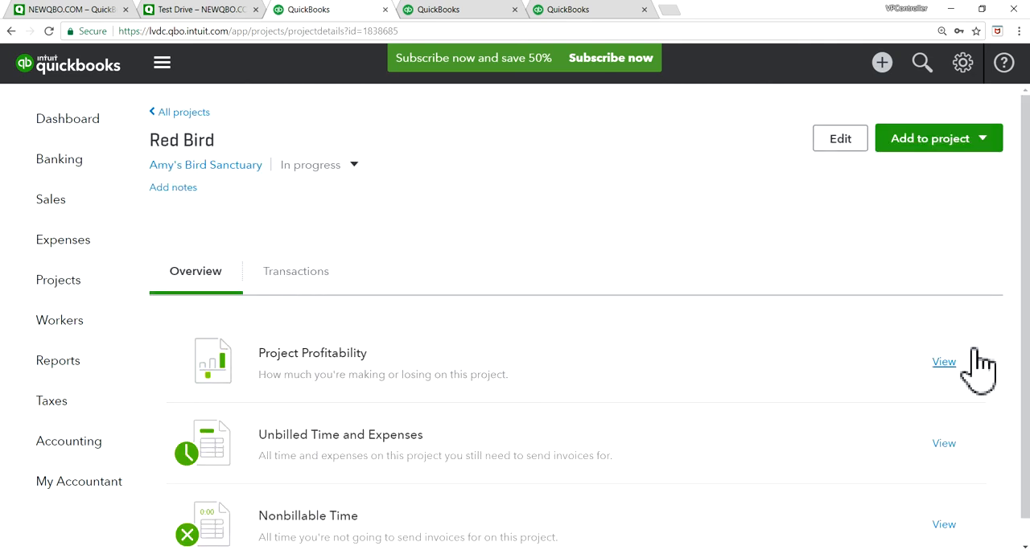
left_click(943, 360)
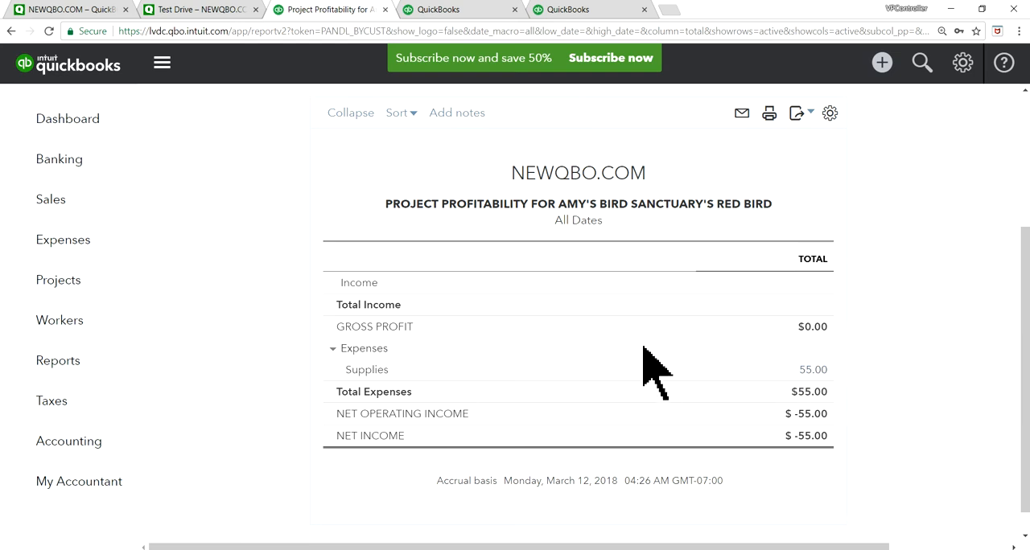
left_click(432, 10)
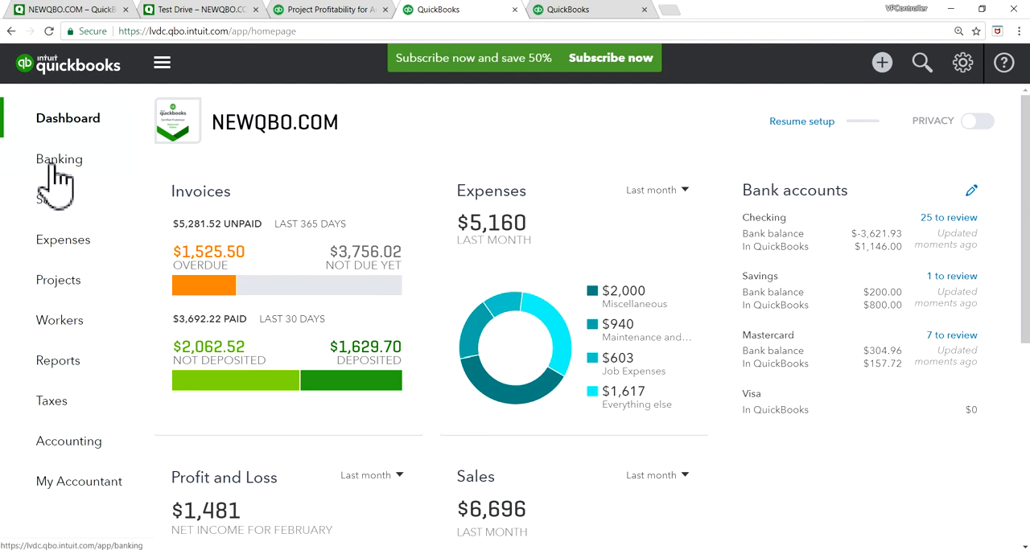
Review the uncategorized $55.00 Books by Bessie deposit in Banking, then return to a dashboard.
left_click(58, 159)
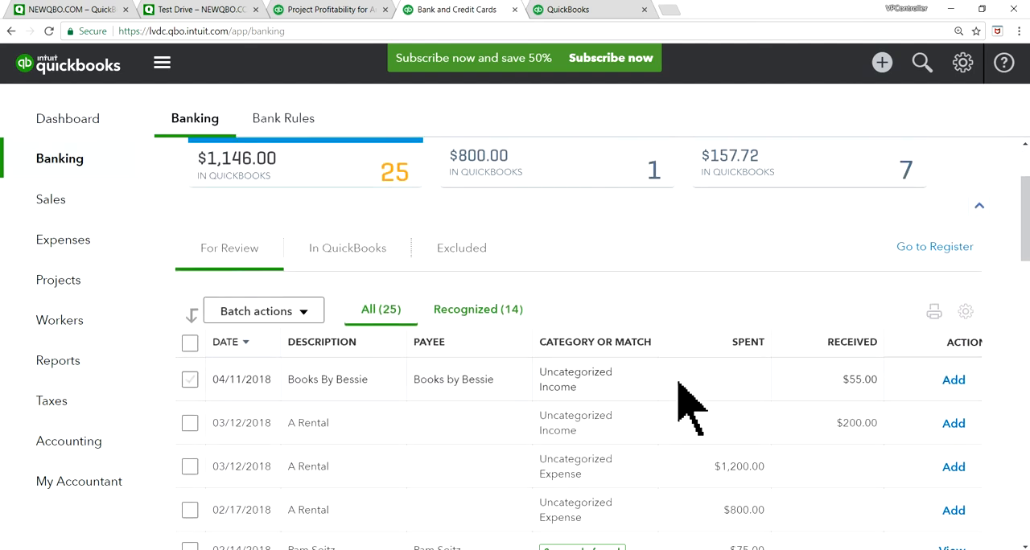
scroll("down", 3)
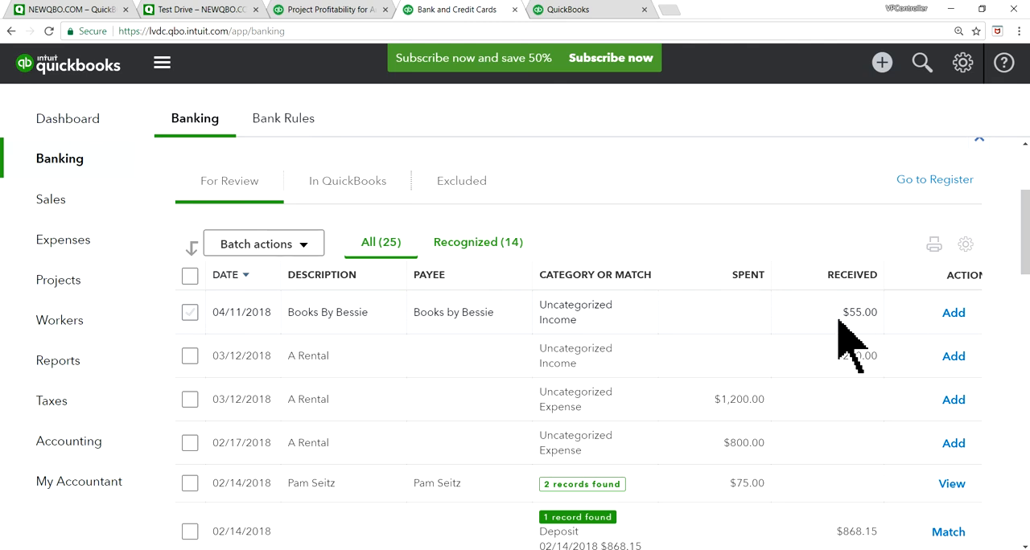
mouse_move(853, 354)
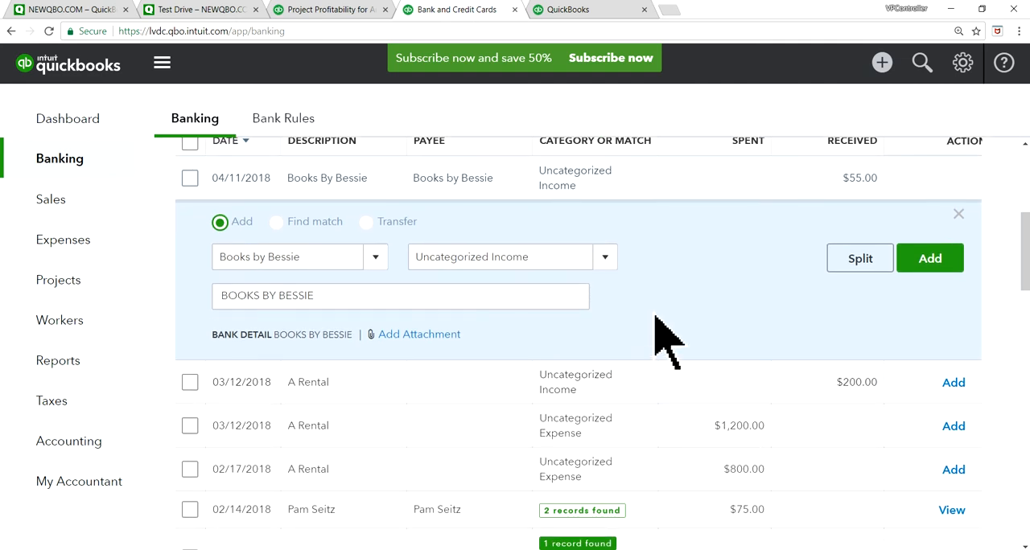
mouse_move(716, 322)
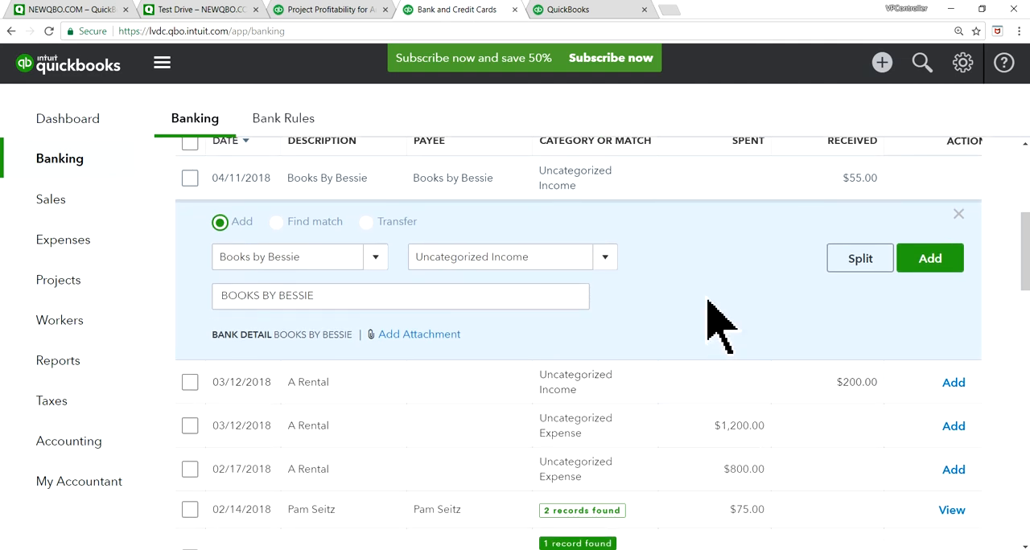
mouse_move(852, 225)
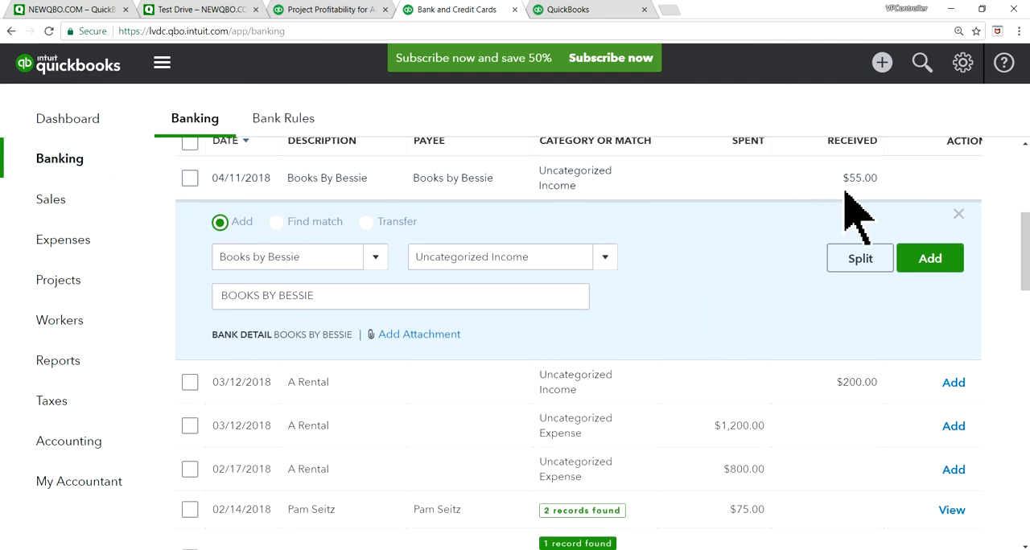
mouse_move(737, 298)
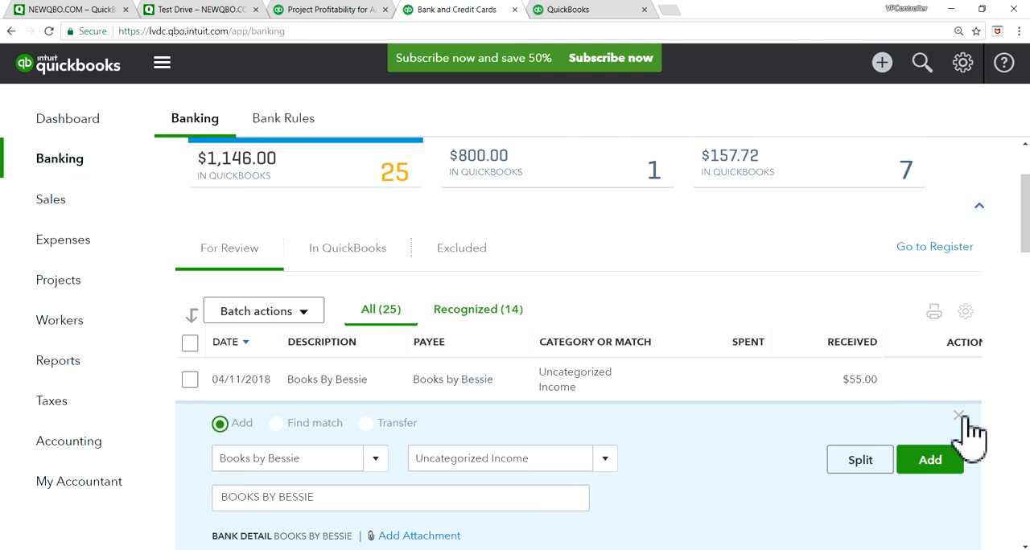
mouse_move(599, 29)
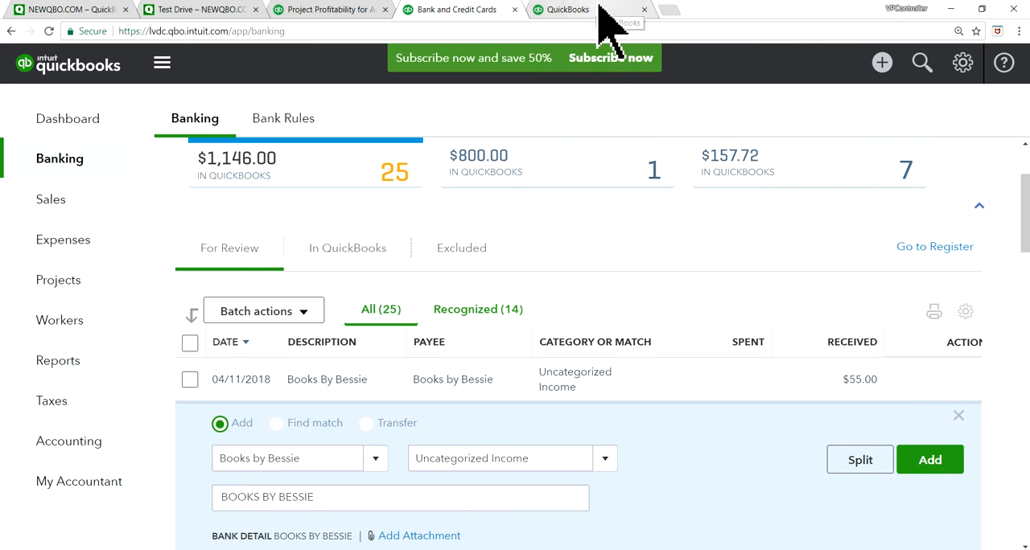
left_click(67, 119)
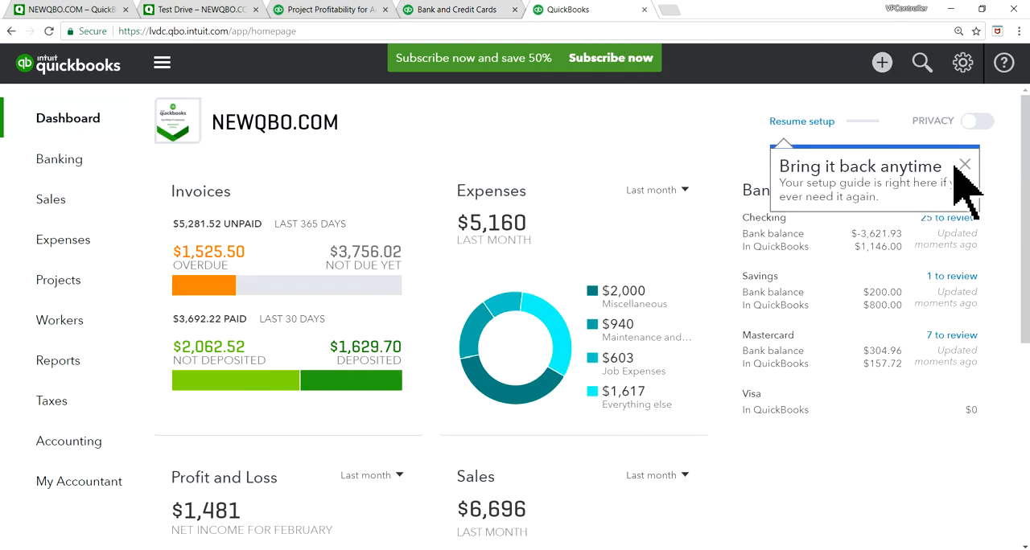
Start a vendor credit from Books by Bessie with a $55 Supplies line.
left_click(882, 62)
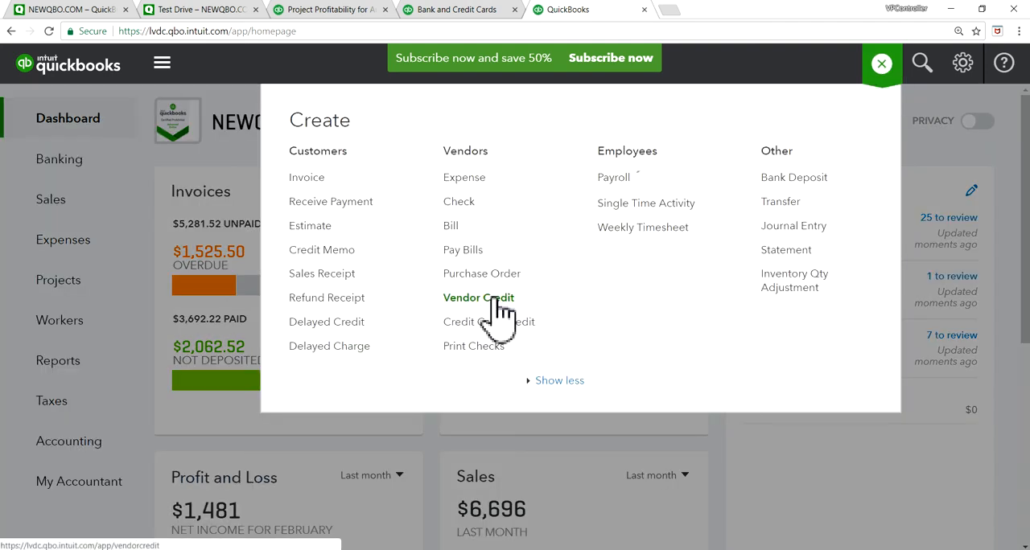
left_click(477, 298)
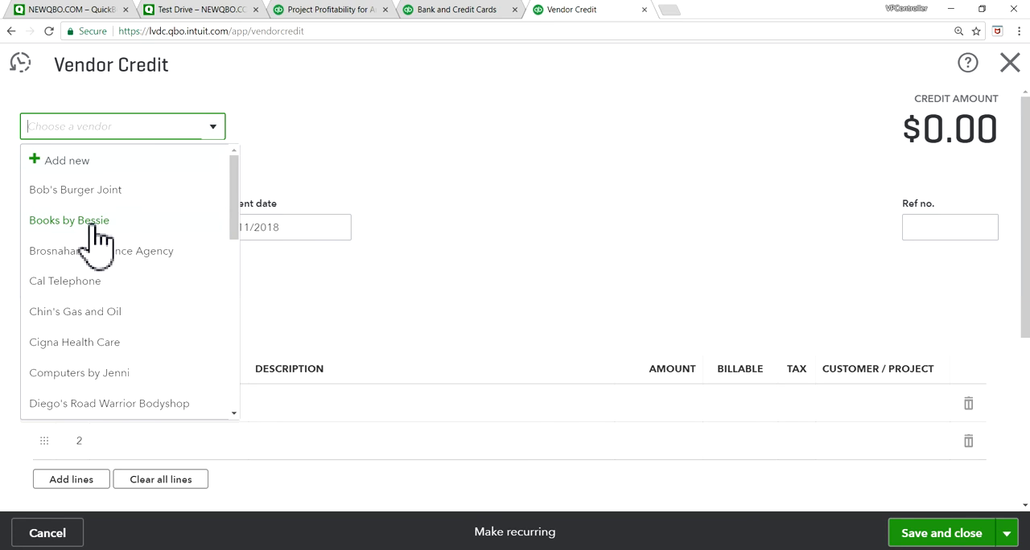
left_click(68, 218)
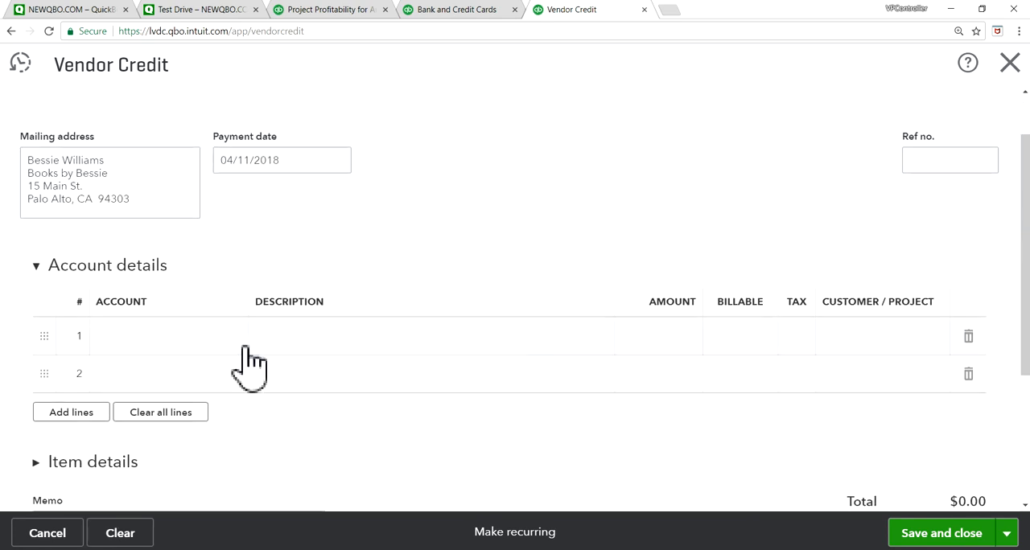
left_click(161, 336)
type("Supp")
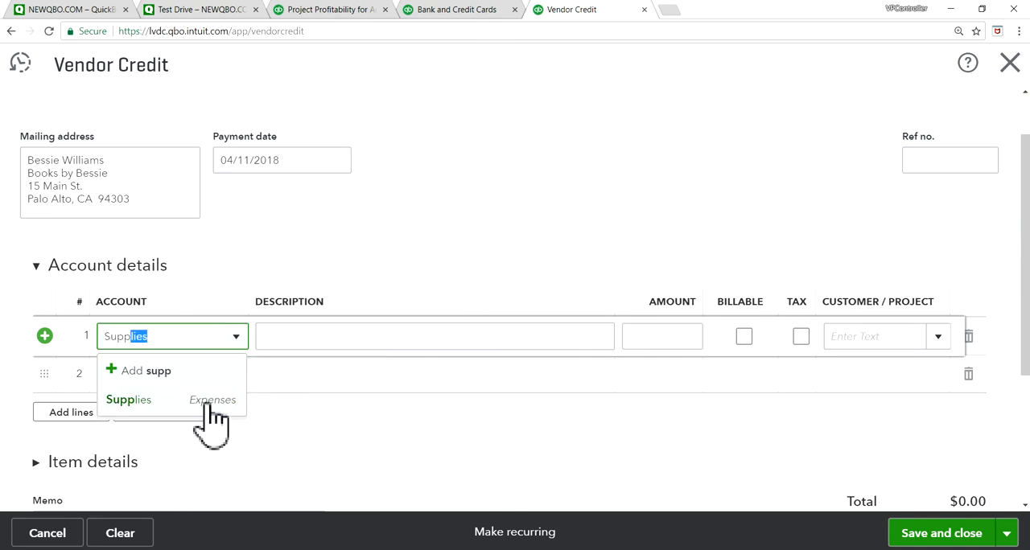
left_click(129, 399)
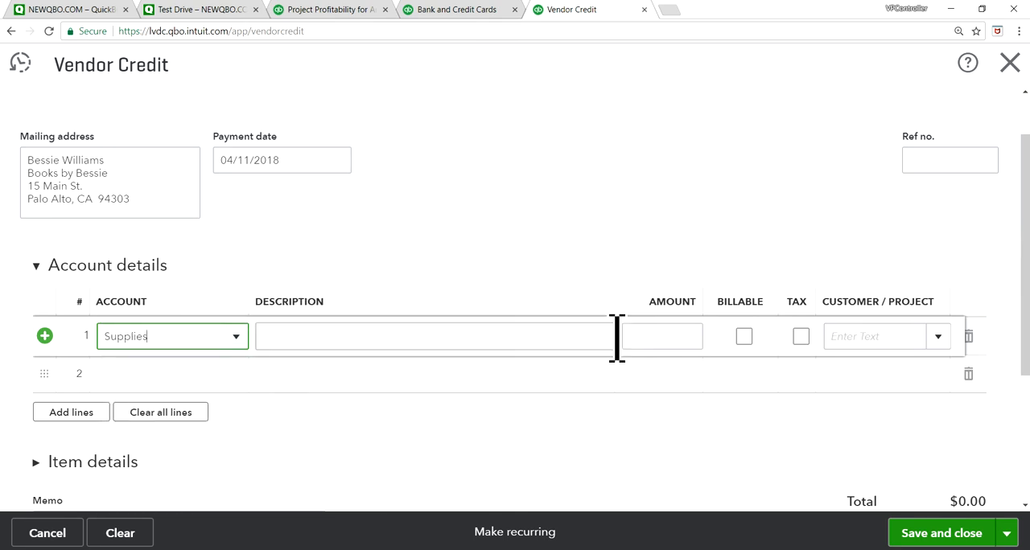
type("55")
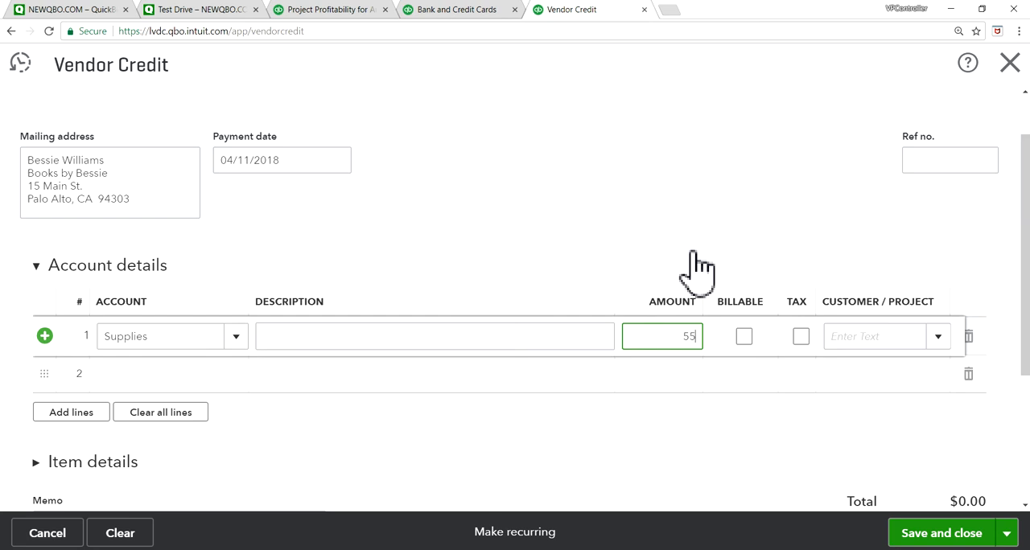
Assign the credit to Amy's Bird Sanctuary:Red Bird and save it as Ref 1234.
left_click(882, 337)
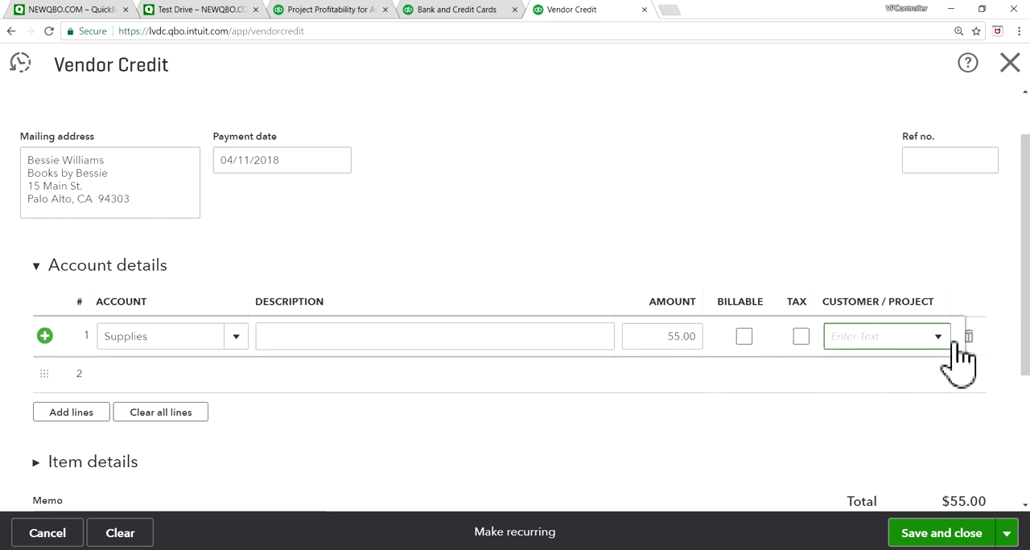
left_click(886, 337)
type("1234")
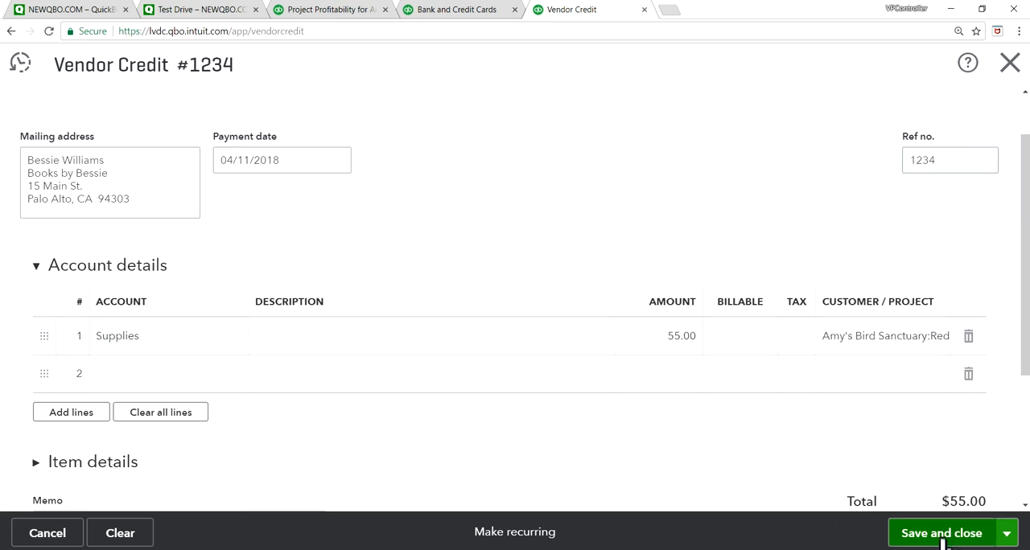
left_click(1008, 533)
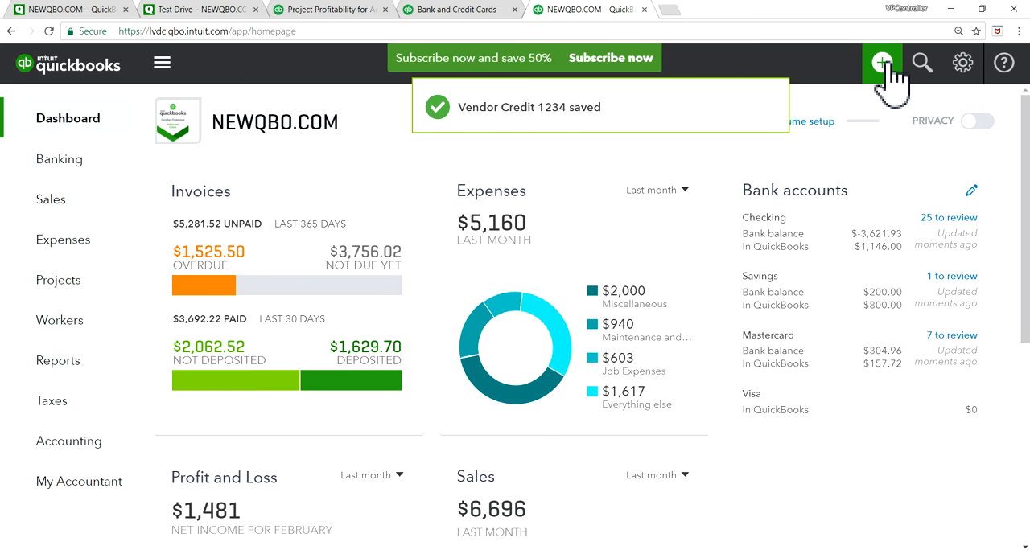
Show vendor credit 1234's journal: $55 debit Accounts Payable, credit Supplies.
left_click(882, 63)
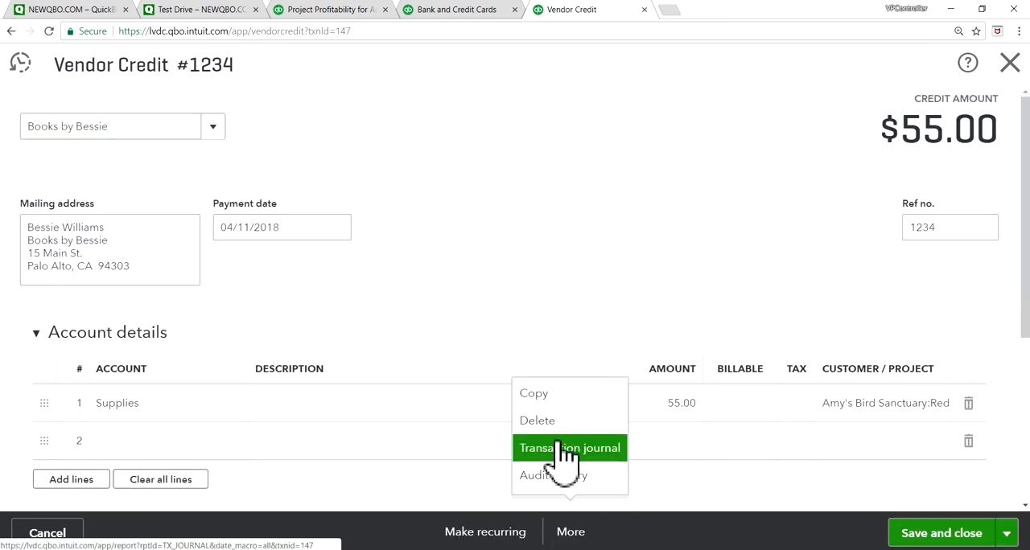
left_click(569, 447)
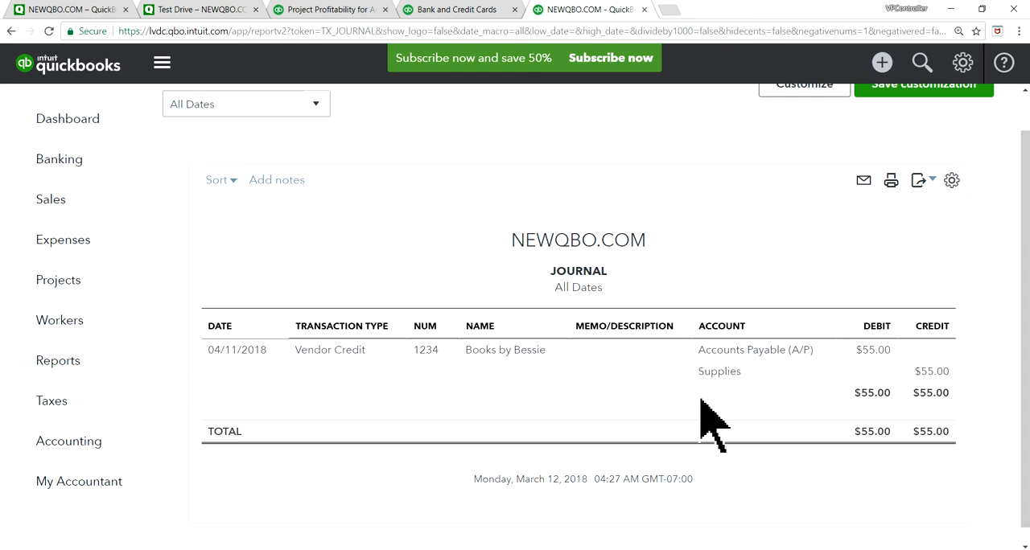
mouse_move(717, 189)
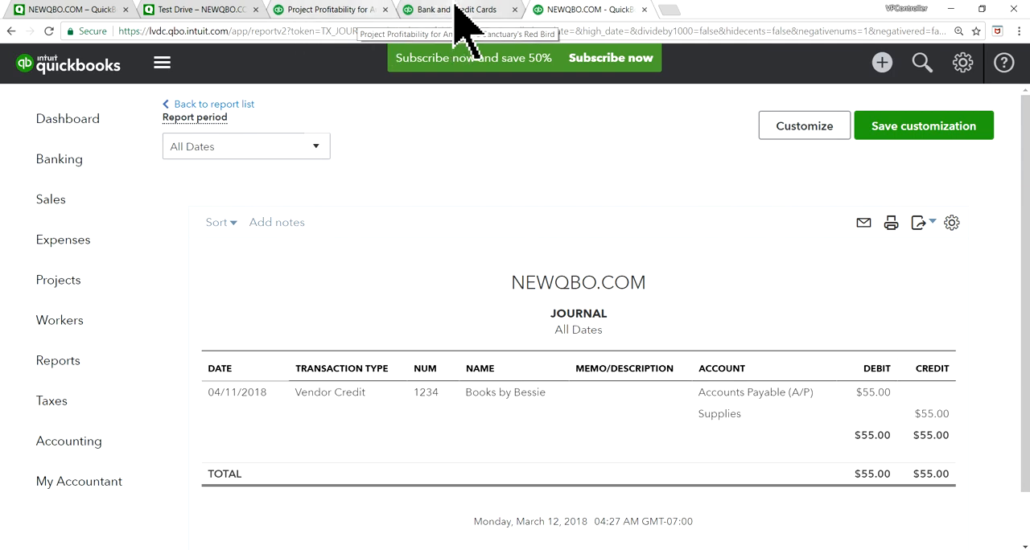
Expand the 04/11/2018 $55 Books By Bessie deposit in Banking and choose Find match.
left_click(450, 10)
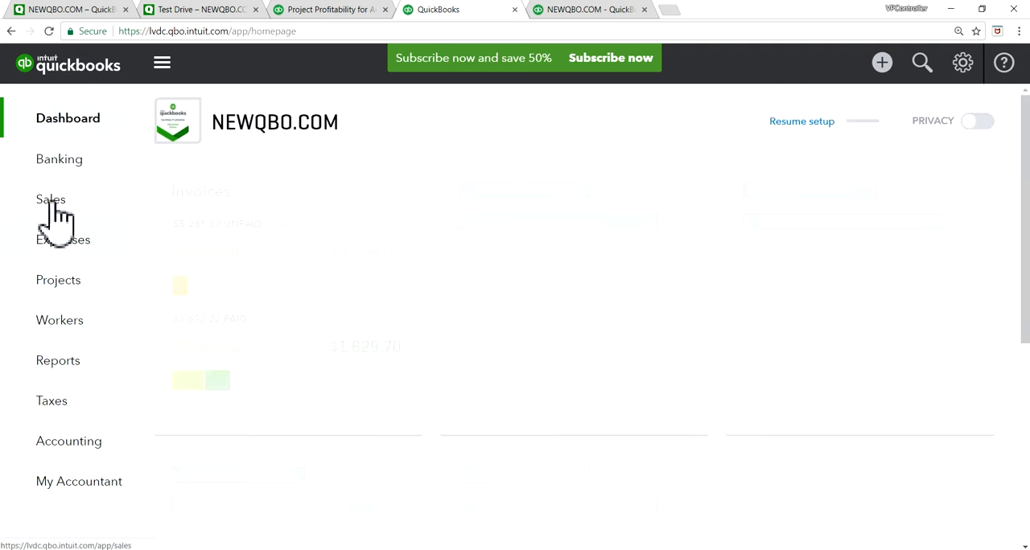
left_click(57, 159)
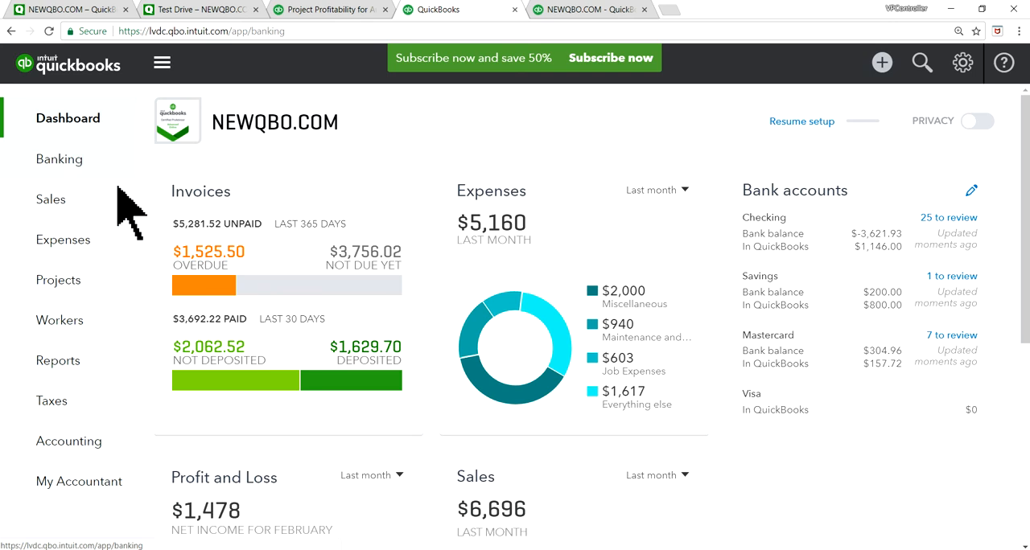
left_click(58, 159)
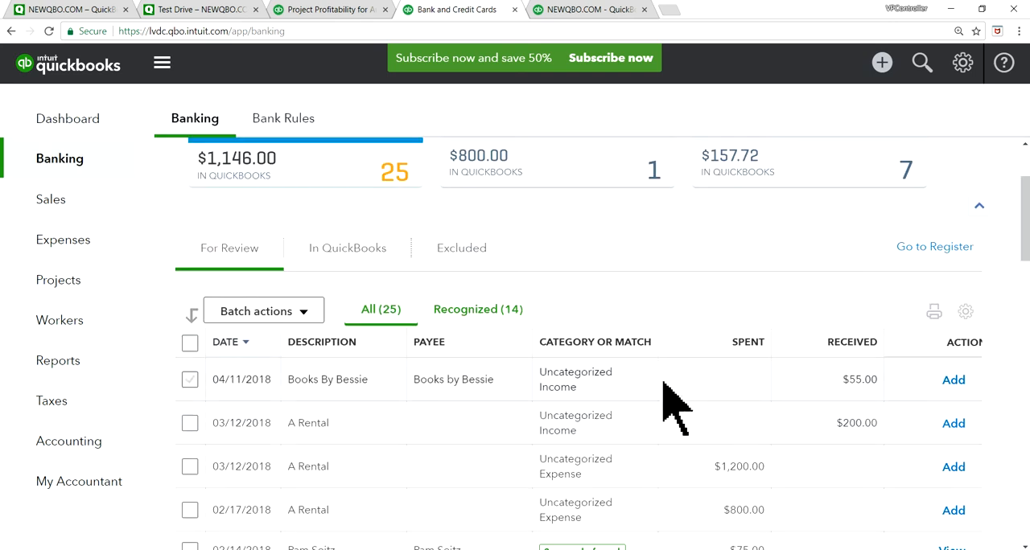
left_click(327, 380)
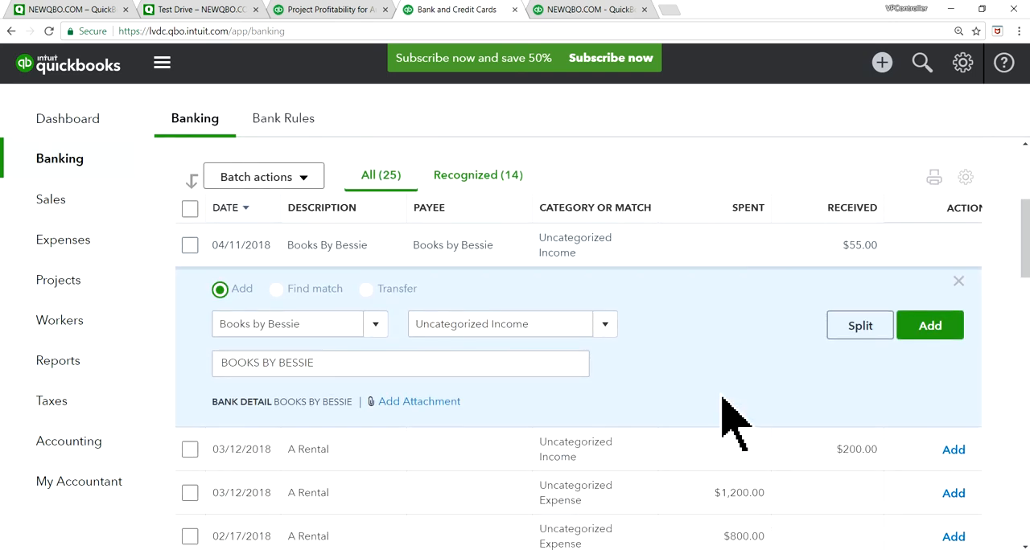
mouse_move(728, 399)
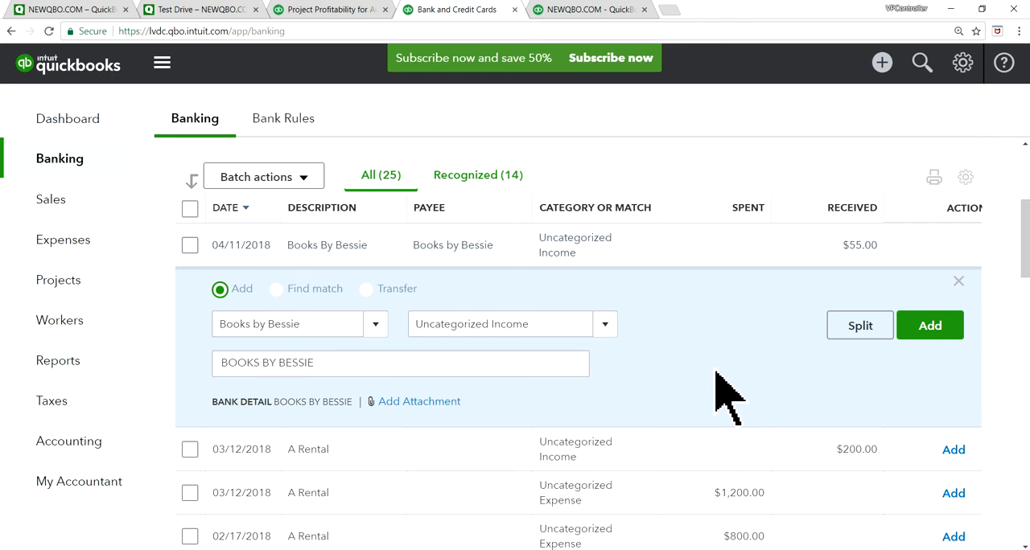
mouse_move(290, 322)
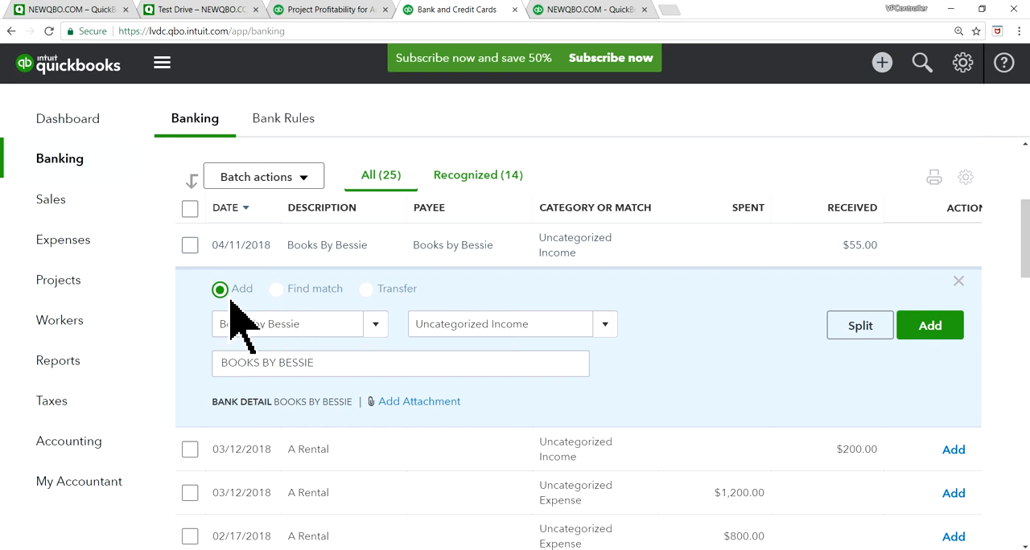
left_click(277, 290)
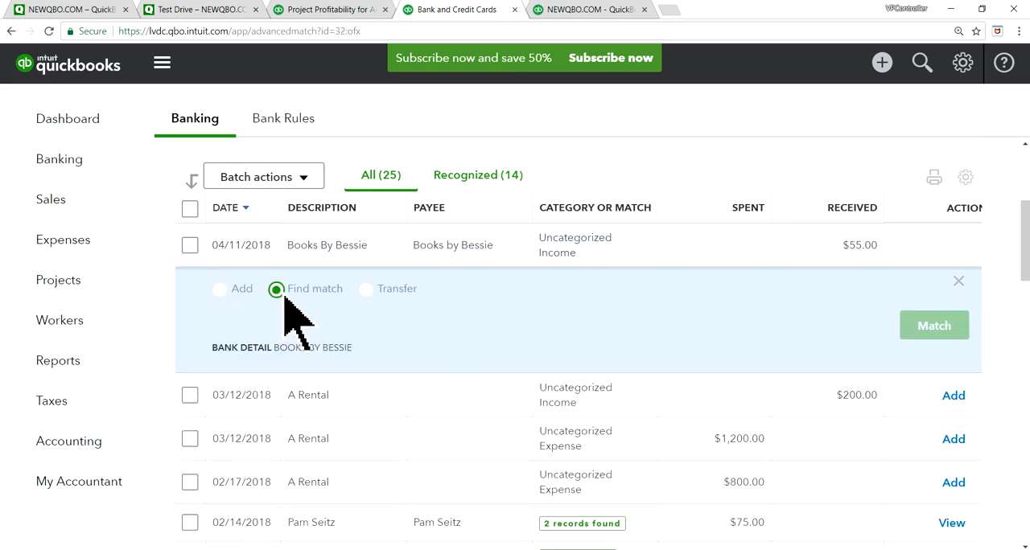
In Match transactions, resolve the $55 difference by adding a new transaction line.
left_click(933, 325)
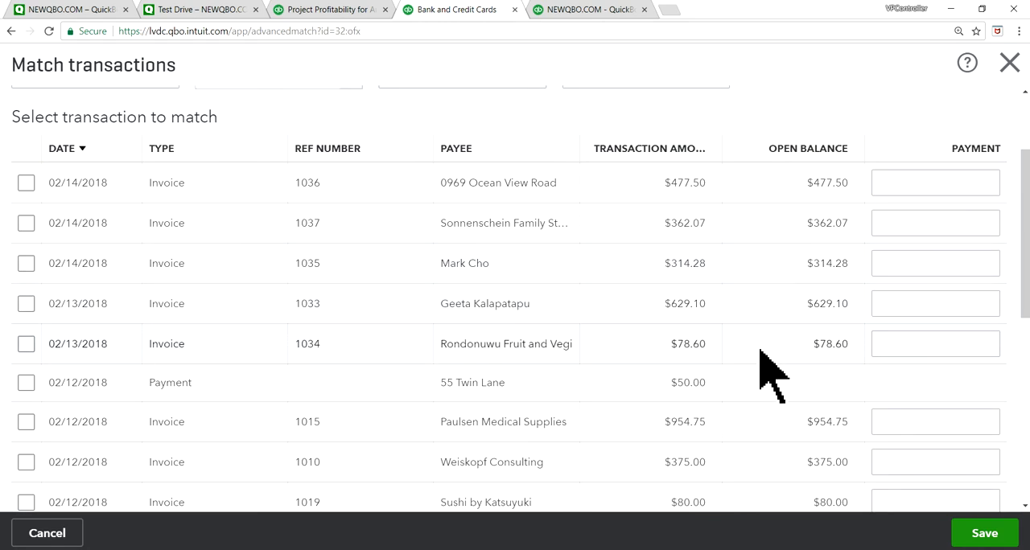
scroll("down", 3)
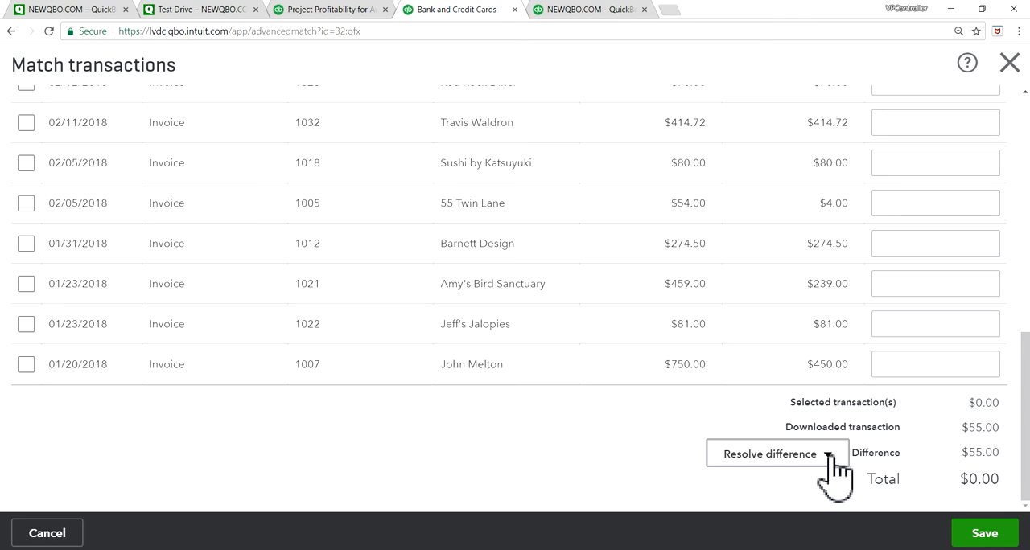
left_click(769, 454)
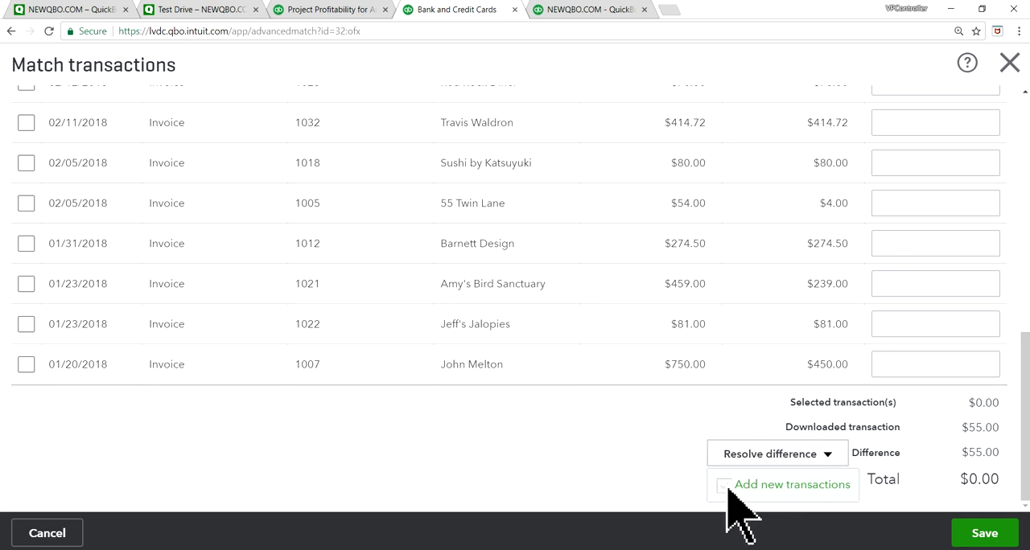
left_click(725, 484)
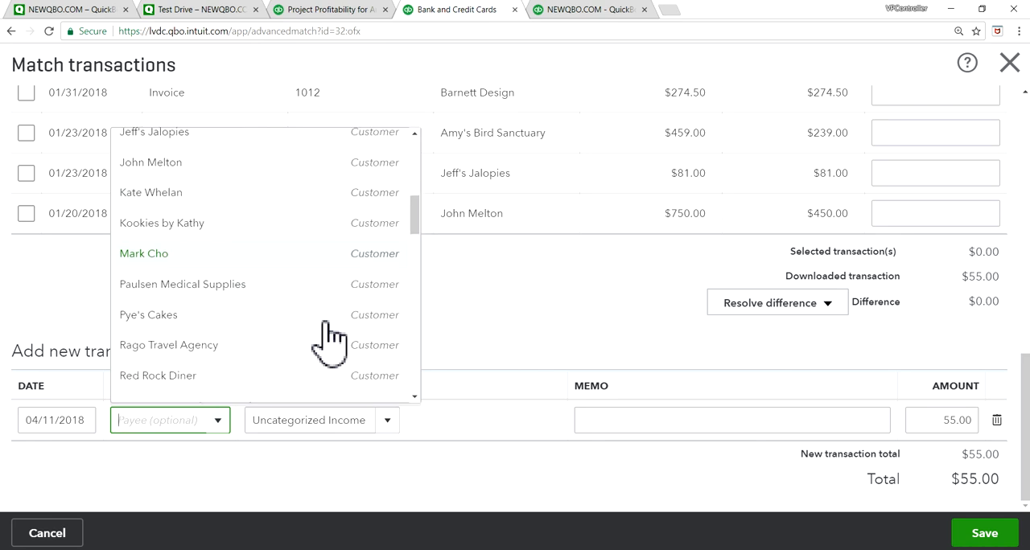
Set the new $55 line's payee to Books by Bessie and category to Accounts Payable (A/P).
scroll("down", 3)
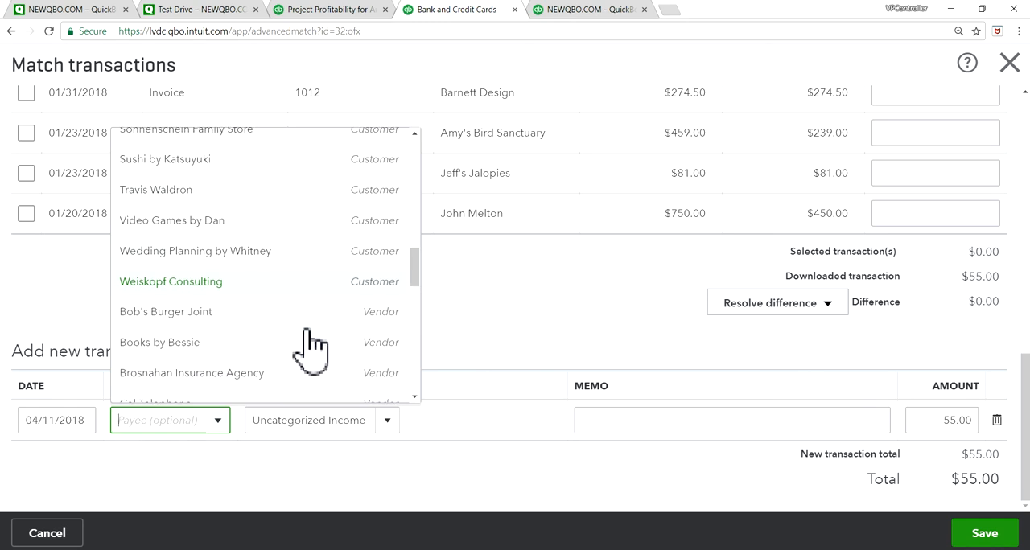
left_click(159, 341)
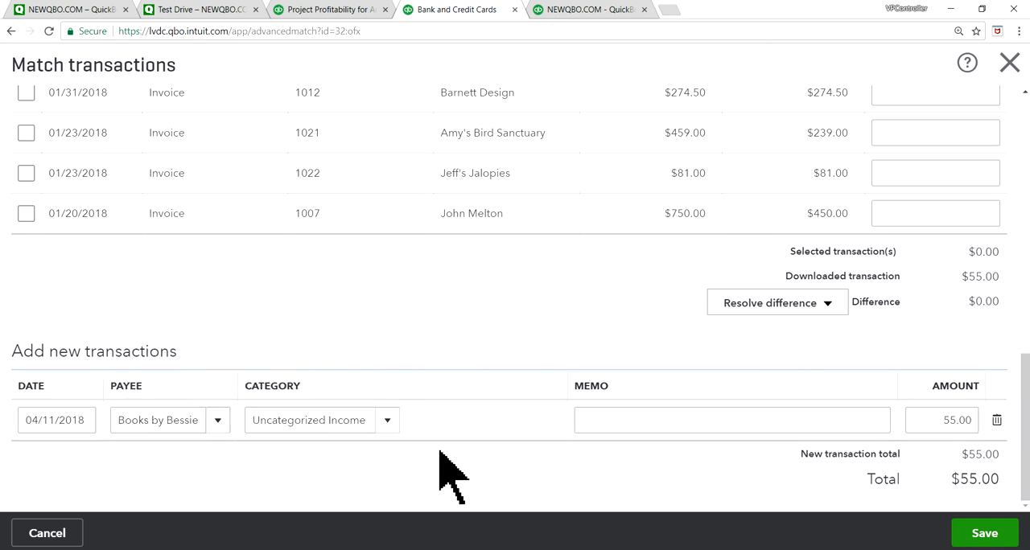
mouse_move(394, 438)
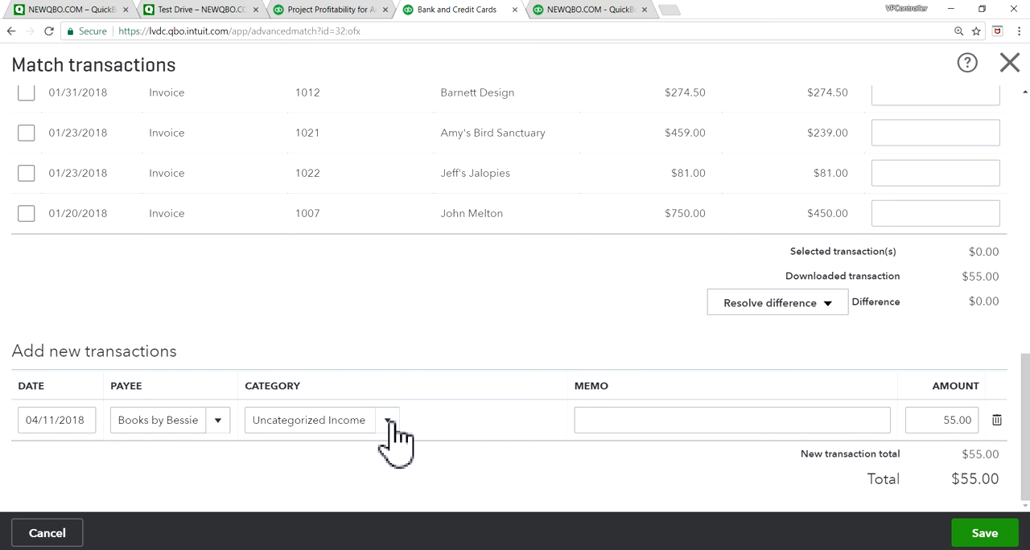
left_click(386, 420)
type("Acc")
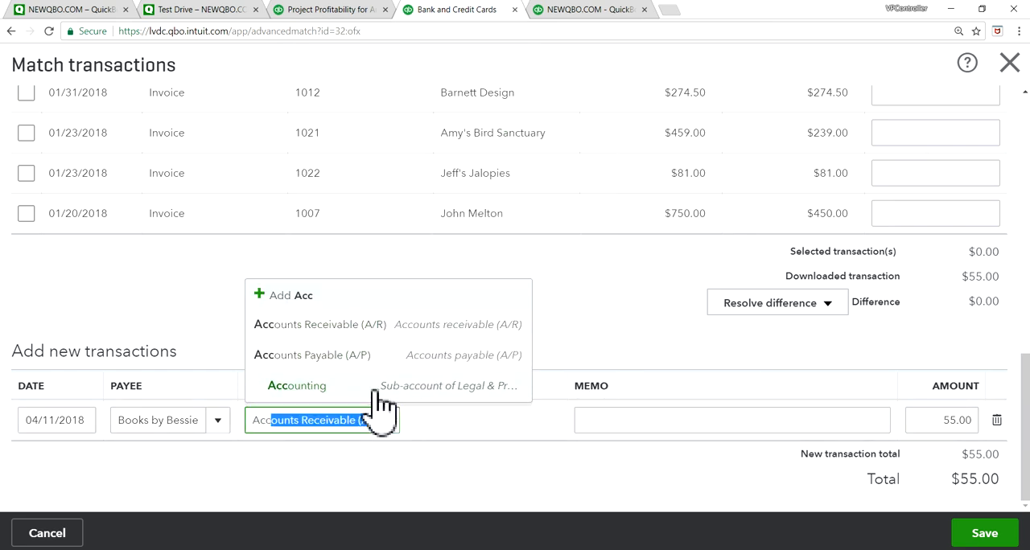
mouse_move(330, 354)
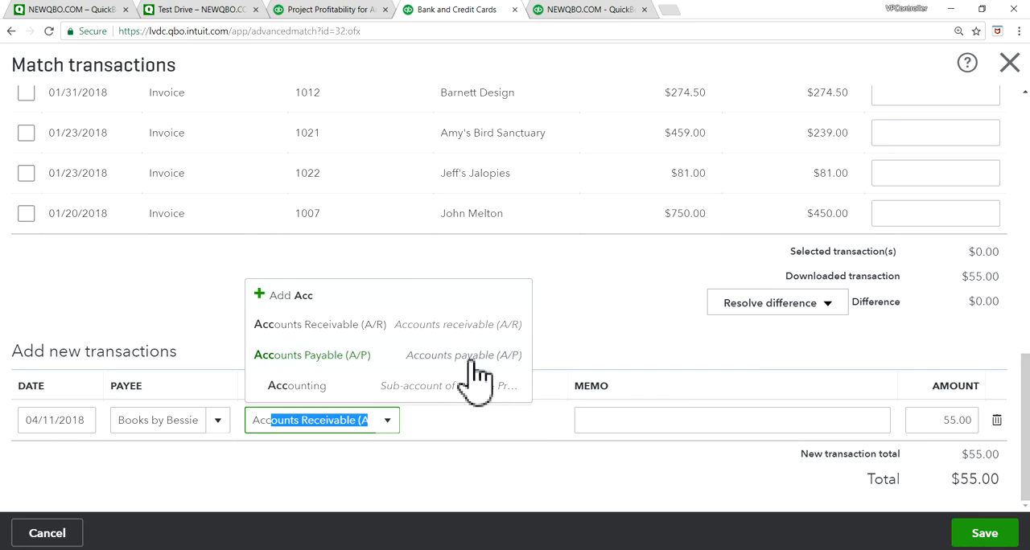
mouse_move(483, 386)
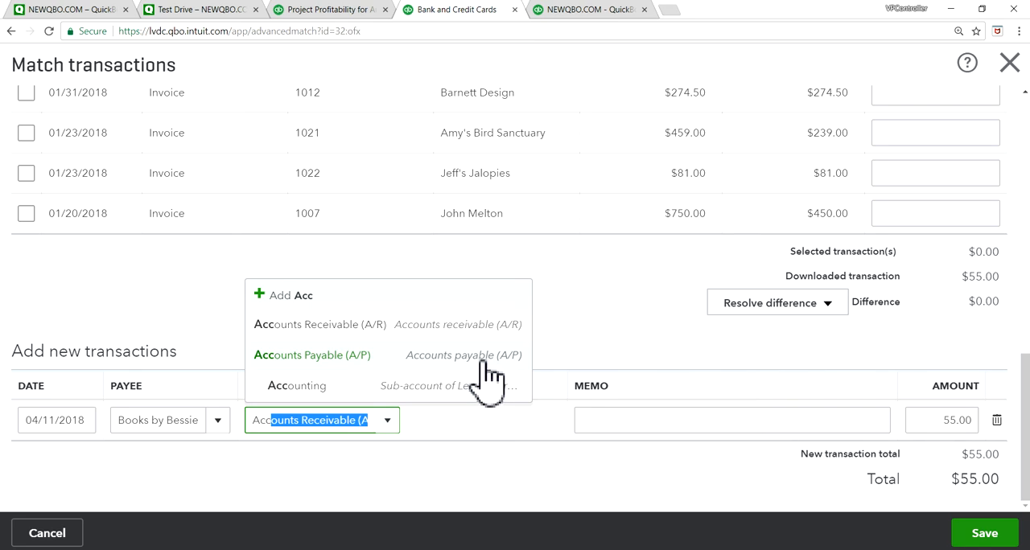
mouse_move(474, 378)
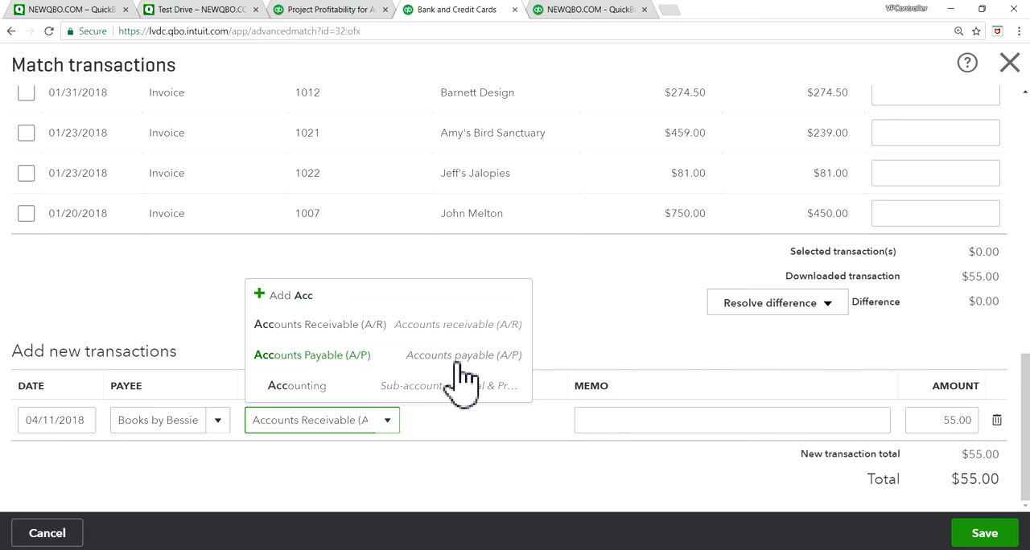
left_click(312, 354)
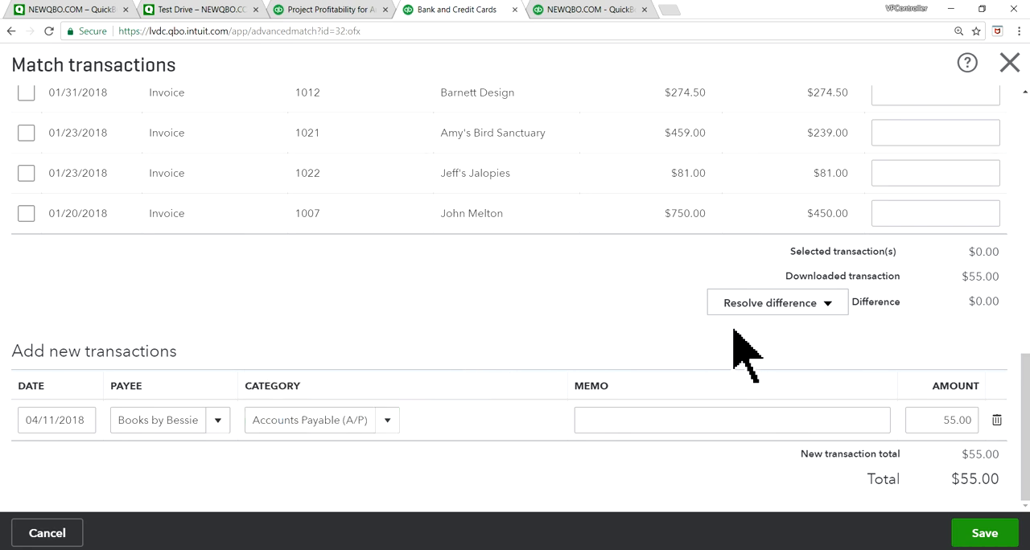
left_click(730, 420)
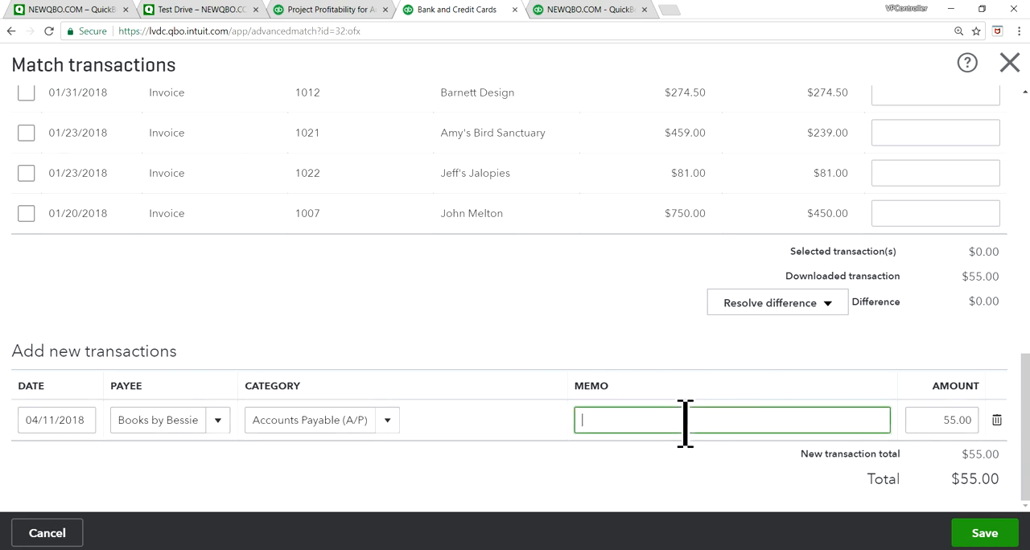
Add the memo 'refund on a debit card' and save the deposit match.
type("refund on")
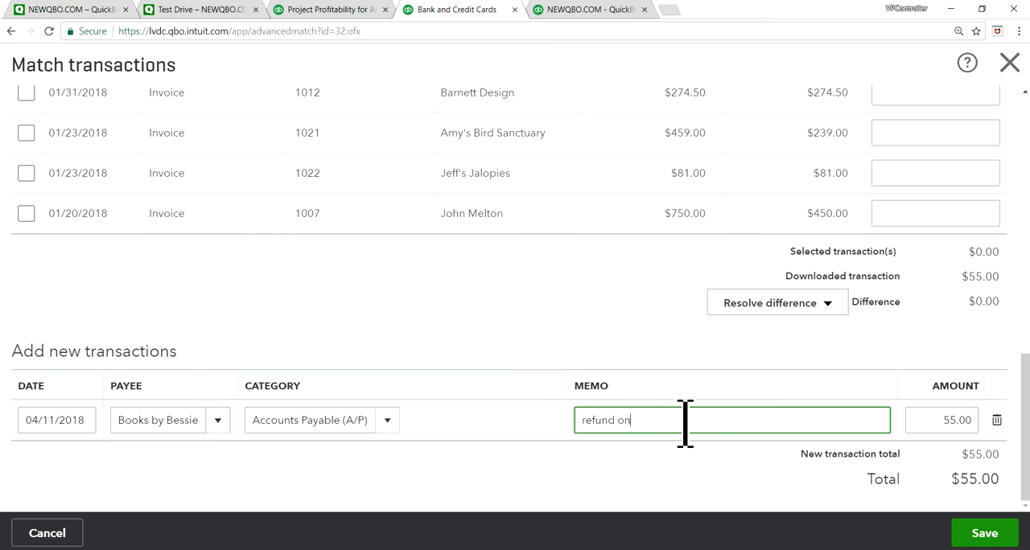
type("a debit c")
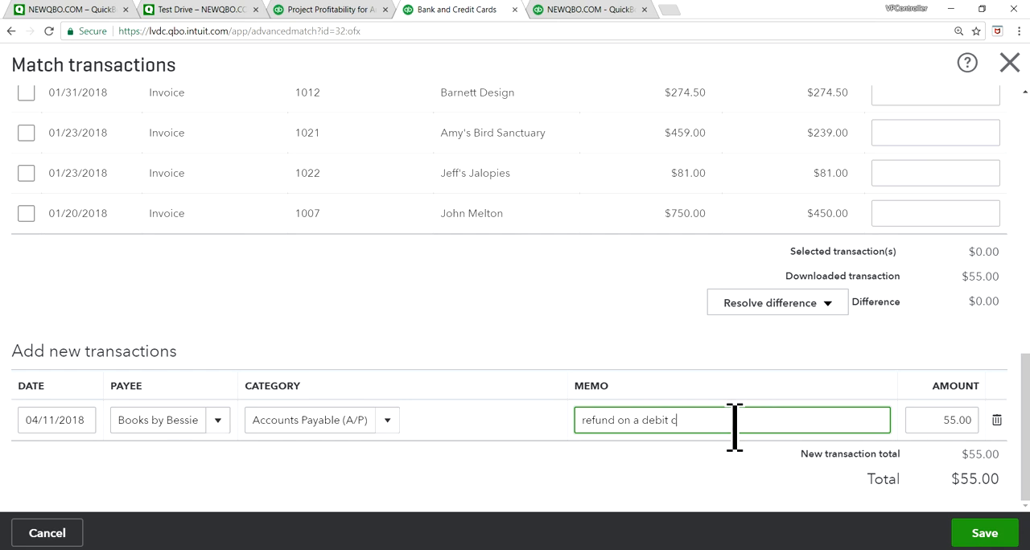
type("ard")
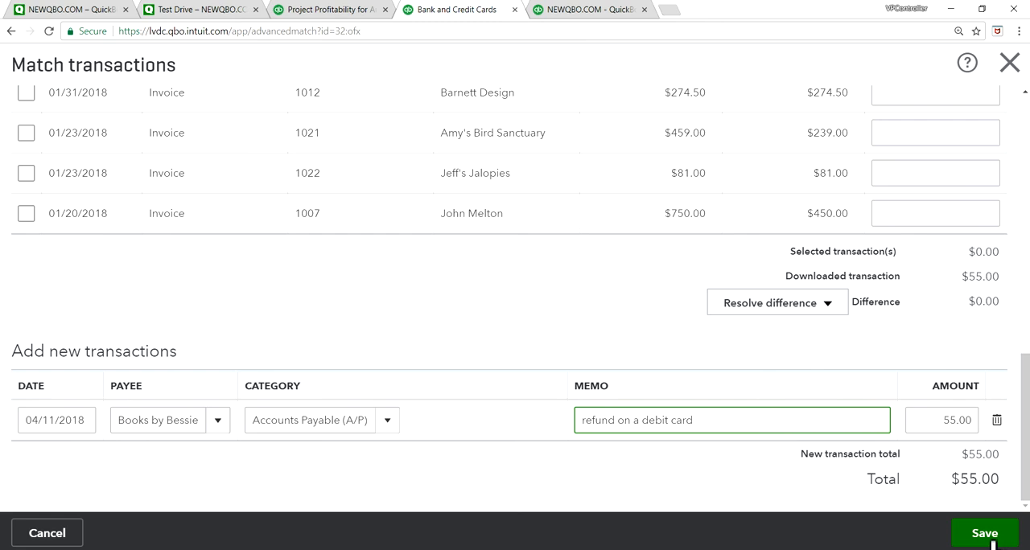
left_click(985, 534)
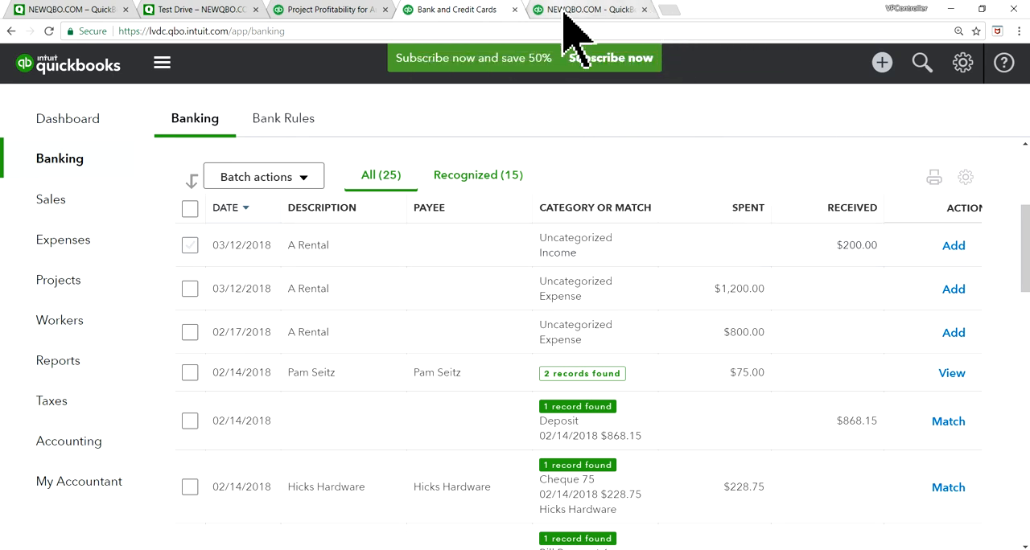
Open Pay Bills, listing Books by Bessie's $55.00 open balance due 04/11/2018.
left_click(592, 10)
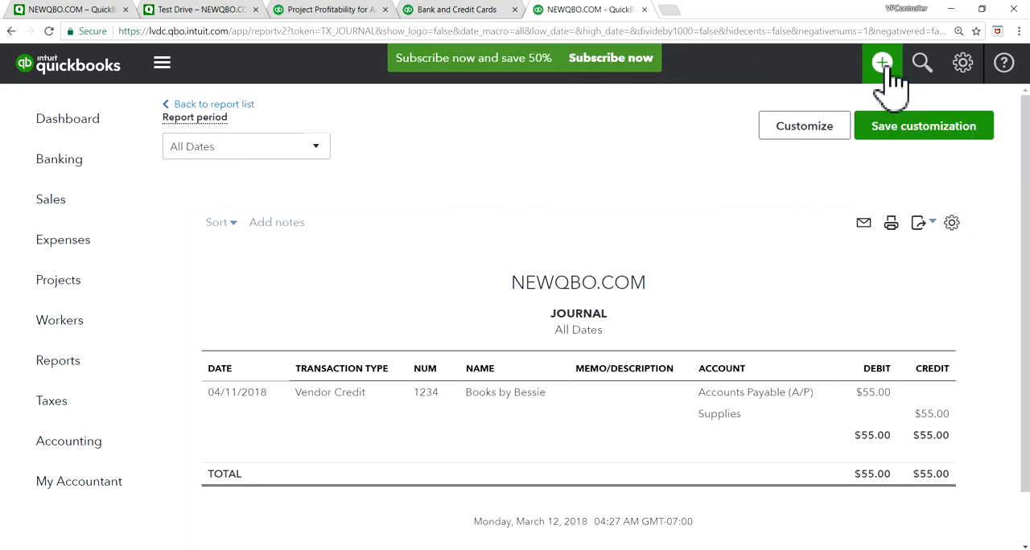
left_click(882, 62)
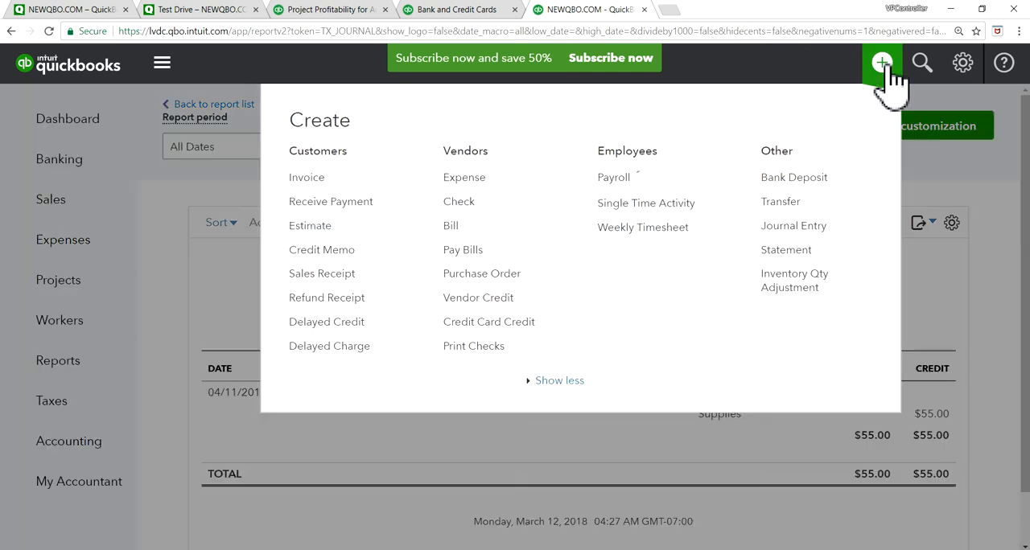
mouse_move(489, 322)
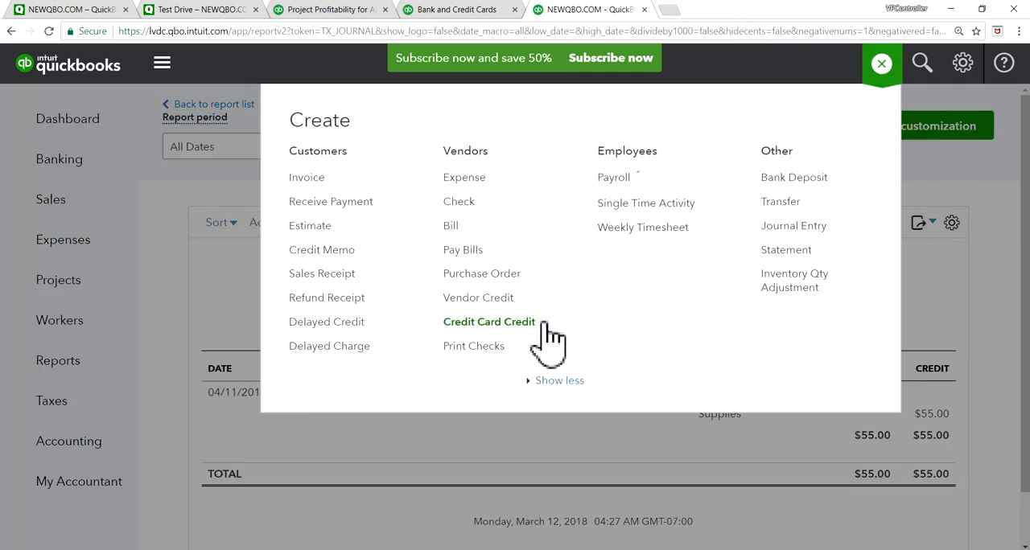
mouse_move(464, 249)
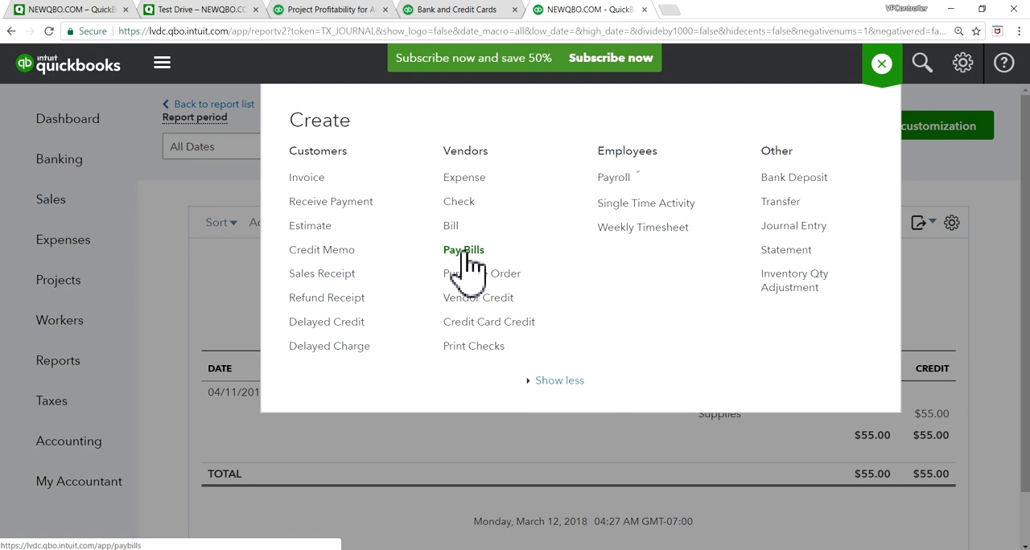
left_click(463, 250)
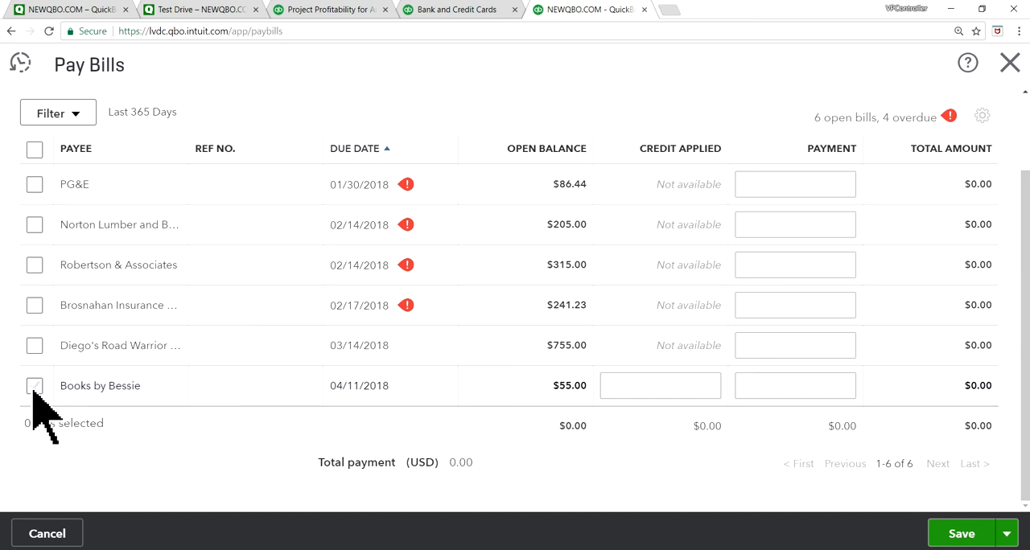
Pay the $55.00 Books by Bessie bill with its credit, dismiss the promo, and return to the Red Bird report.
left_click(34, 386)
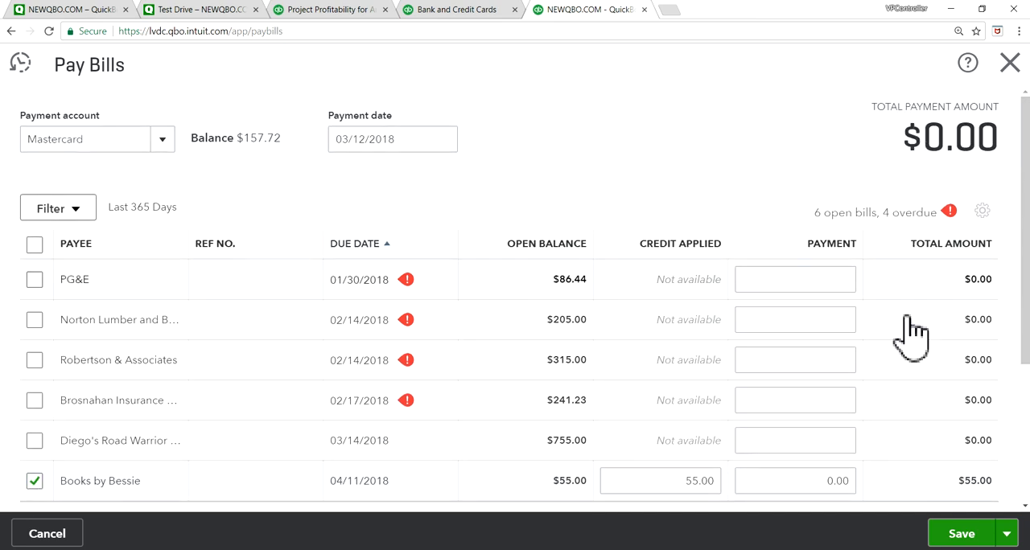
scroll("down", 3)
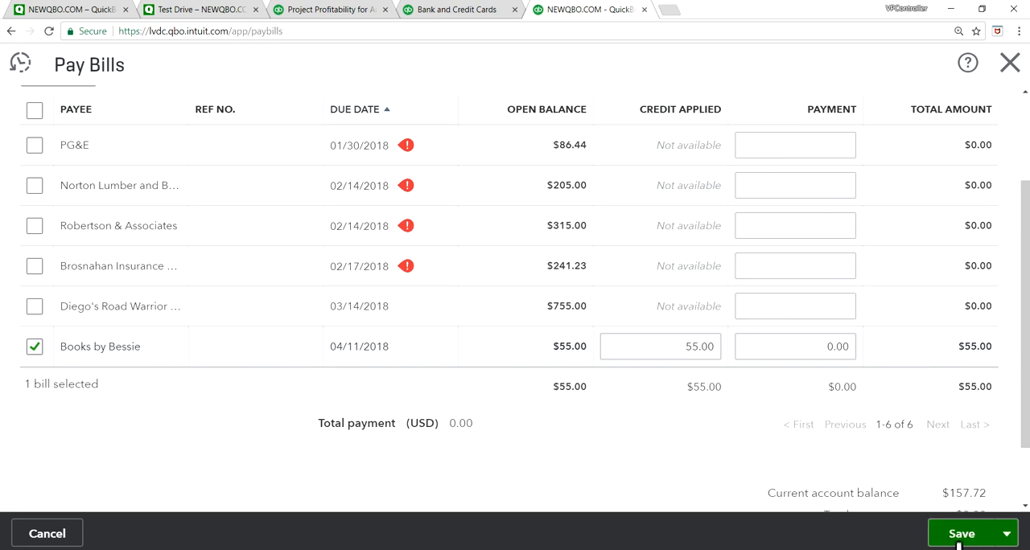
left_click(962, 534)
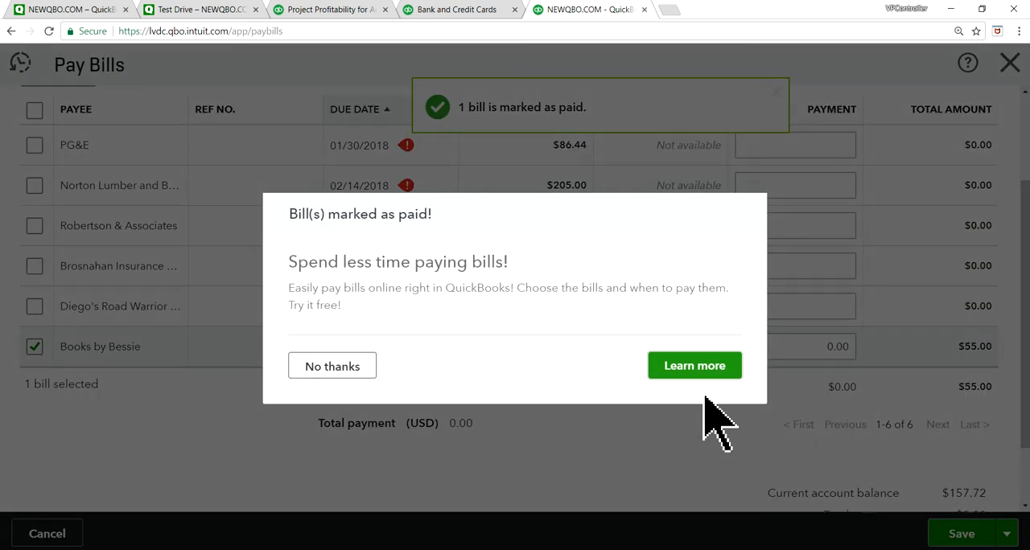
left_click(331, 366)
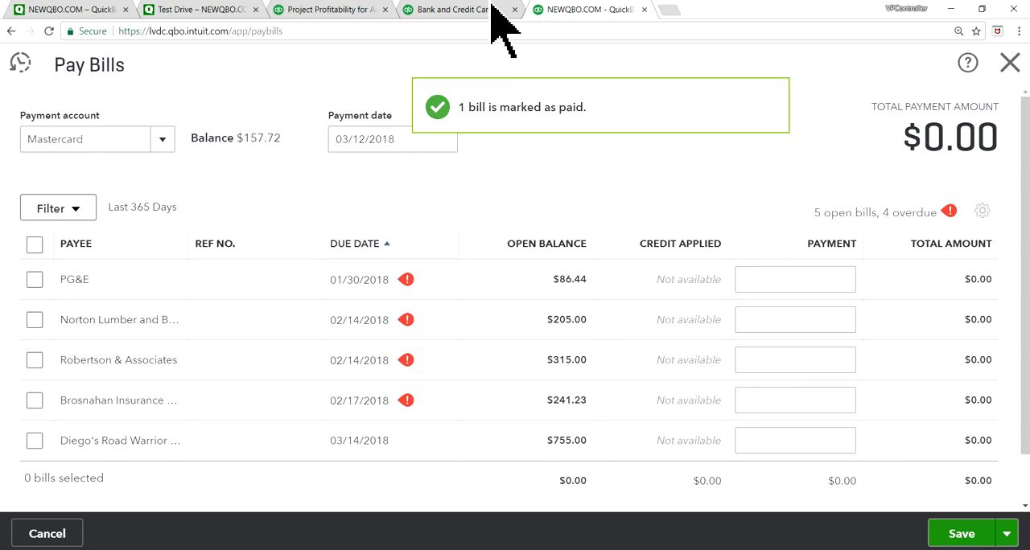
left_click(330, 10)
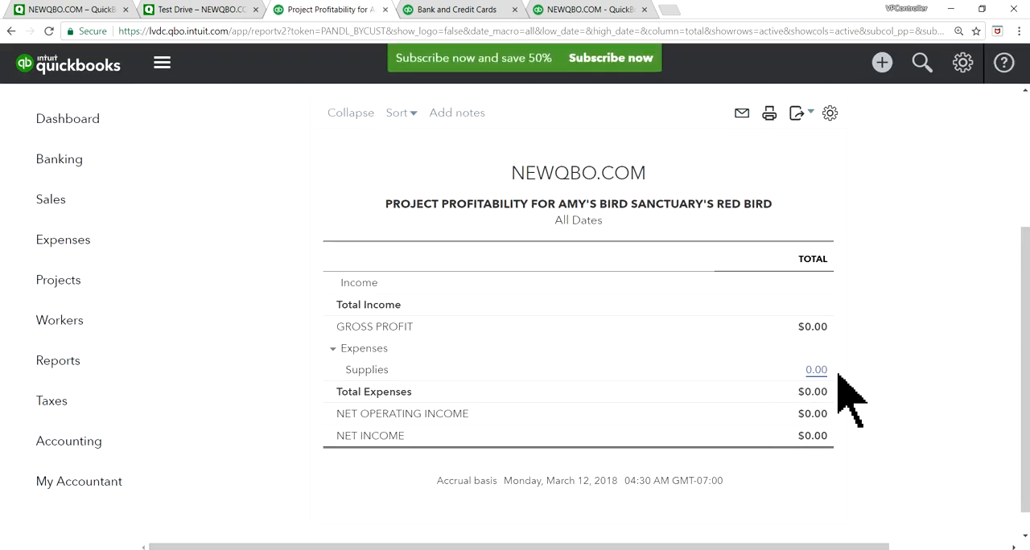
left_click(816, 370)
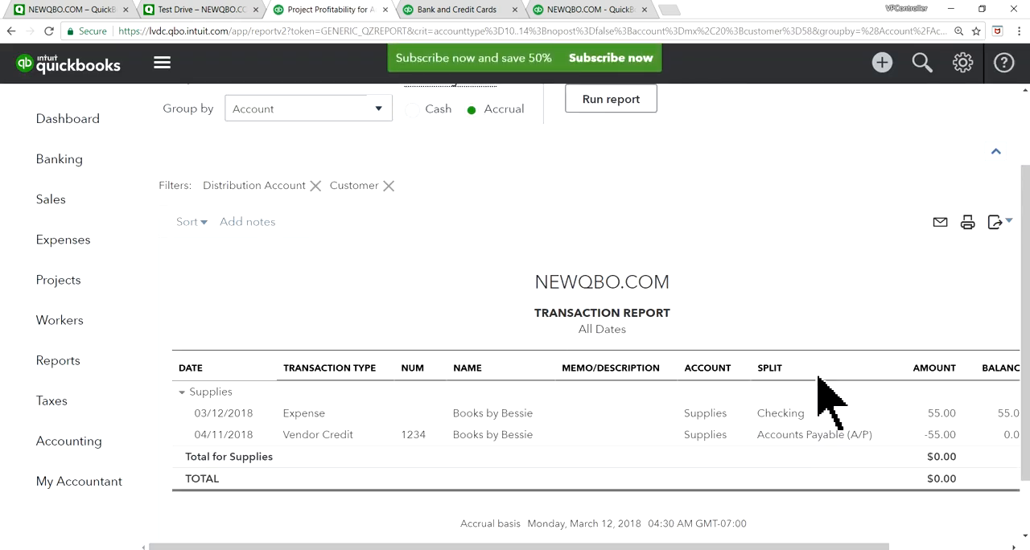
scroll("right", 3)
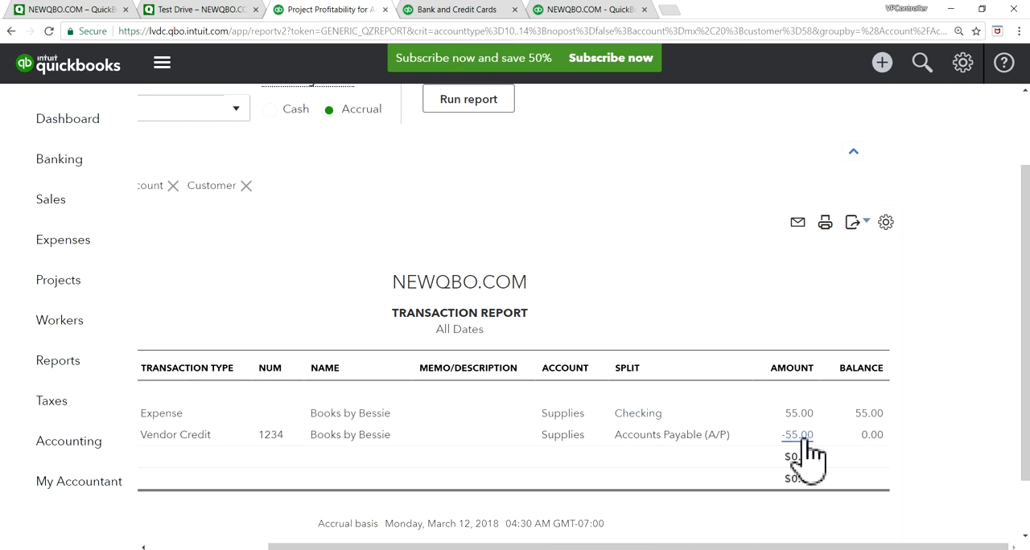
mouse_move(772, 470)
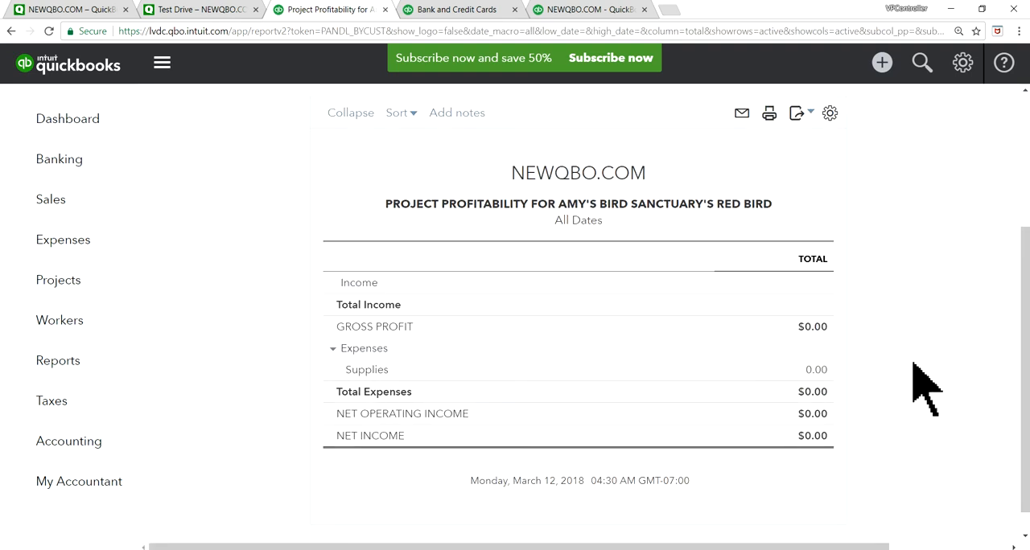
mouse_move(885, 402)
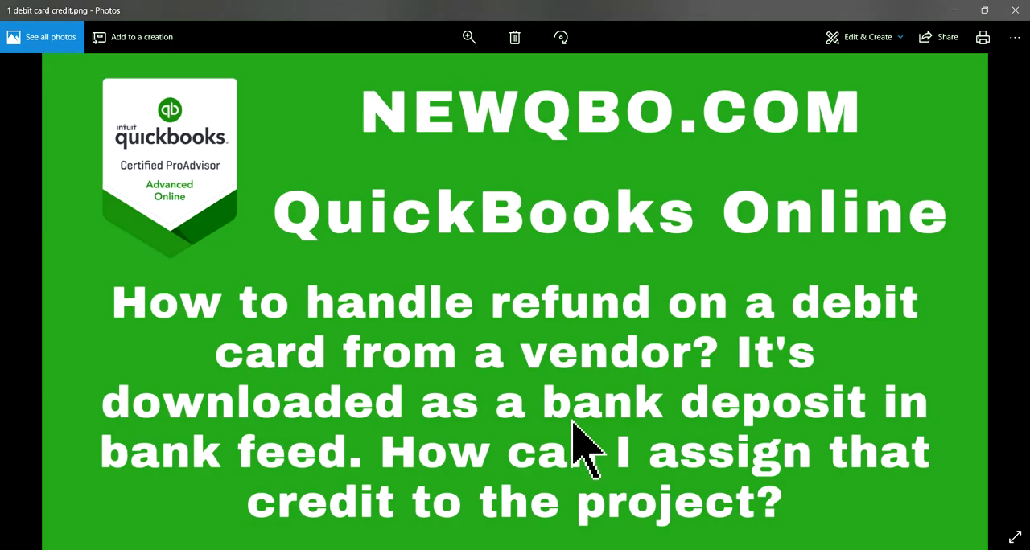
mouse_move(965, 346)
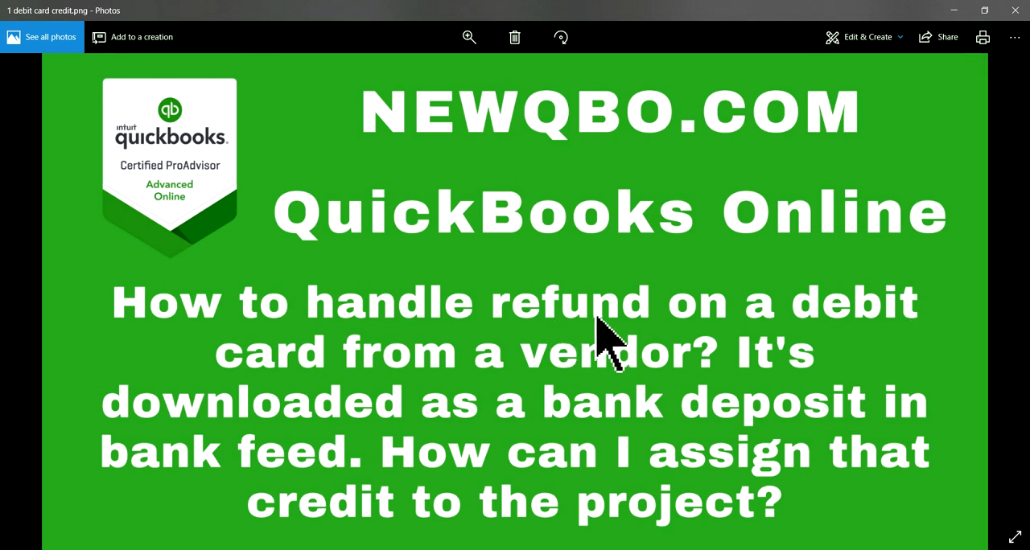
mouse_move(893, 338)
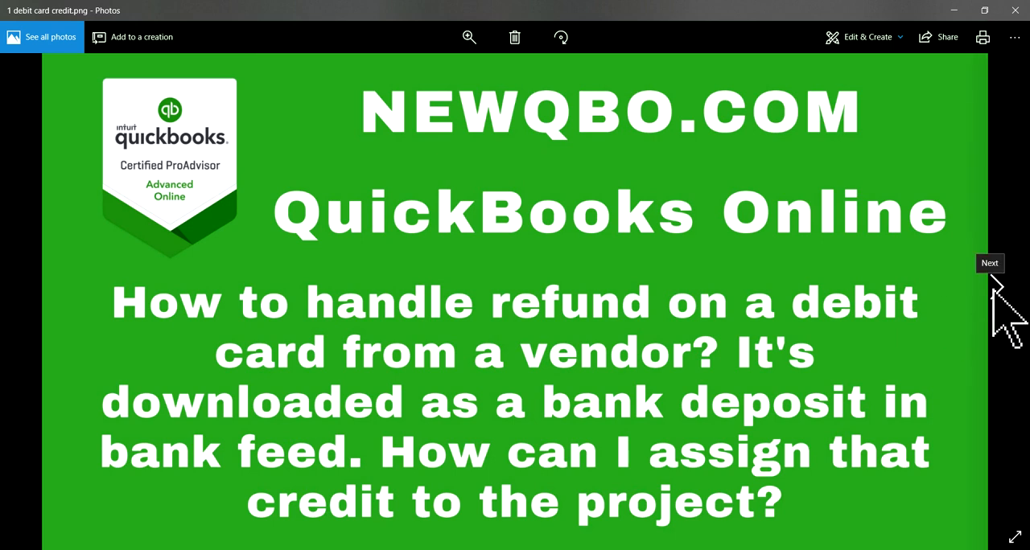
Advance from the refund question slide to the YouTube subscribe slide.
left_click(989, 264)
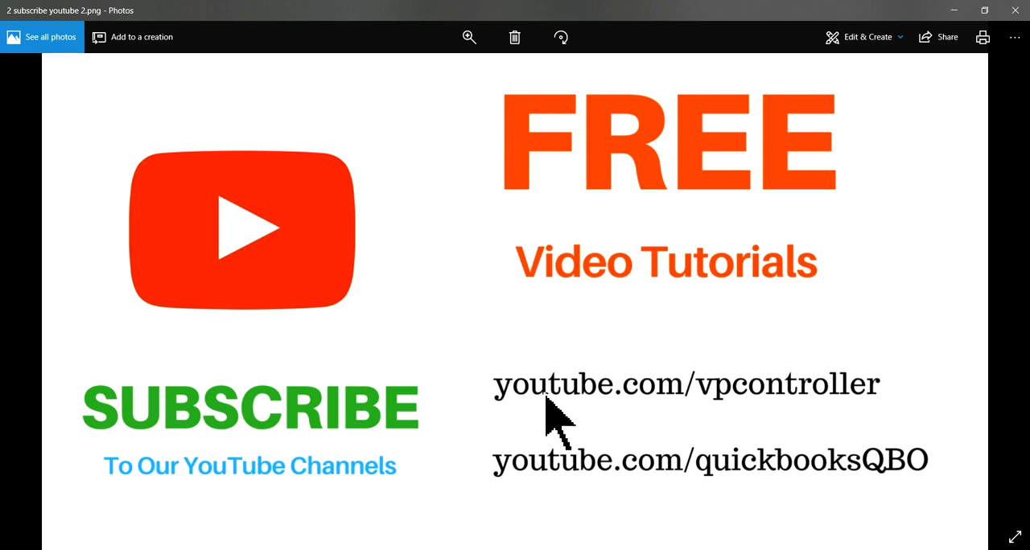
mouse_move(957, 402)
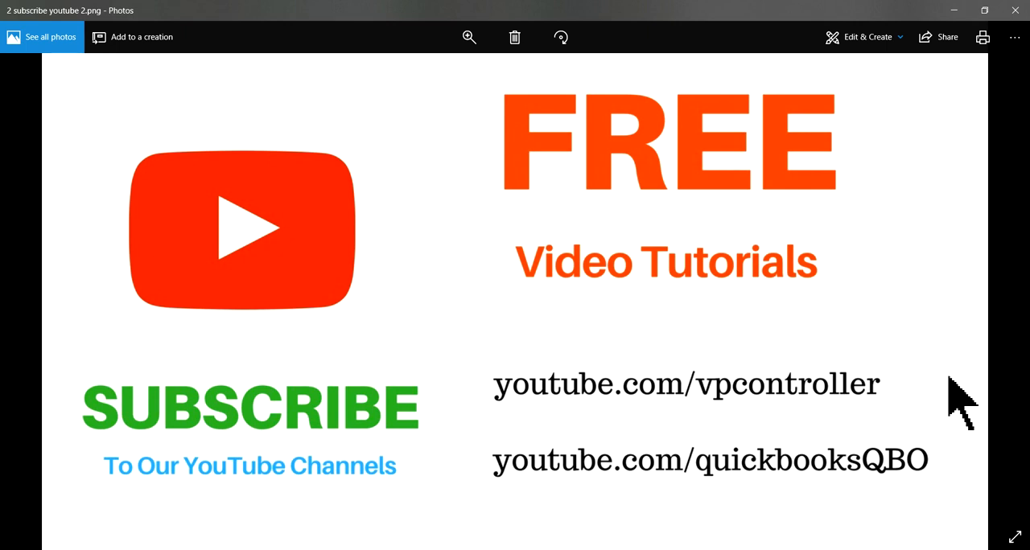
mouse_move(643, 528)
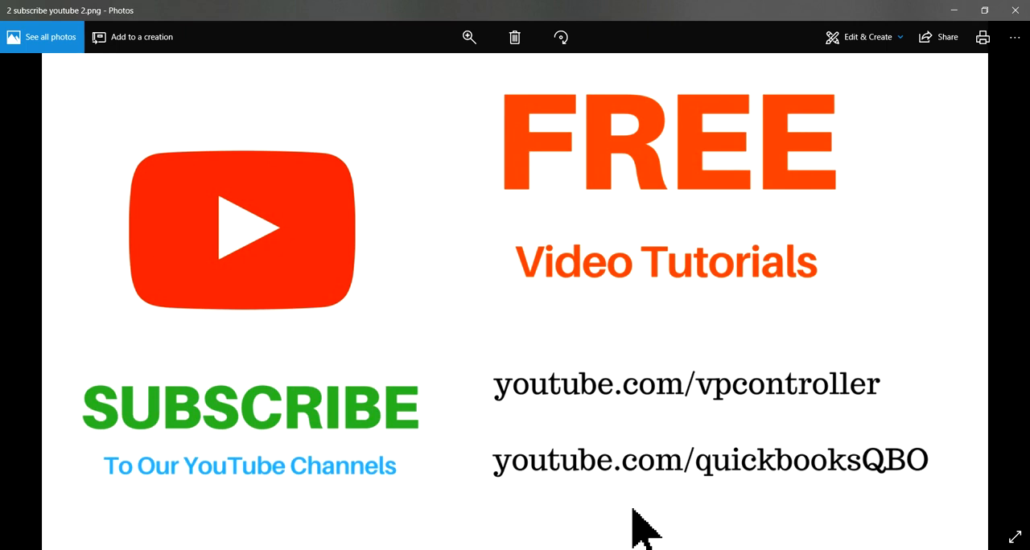
mouse_move(716, 499)
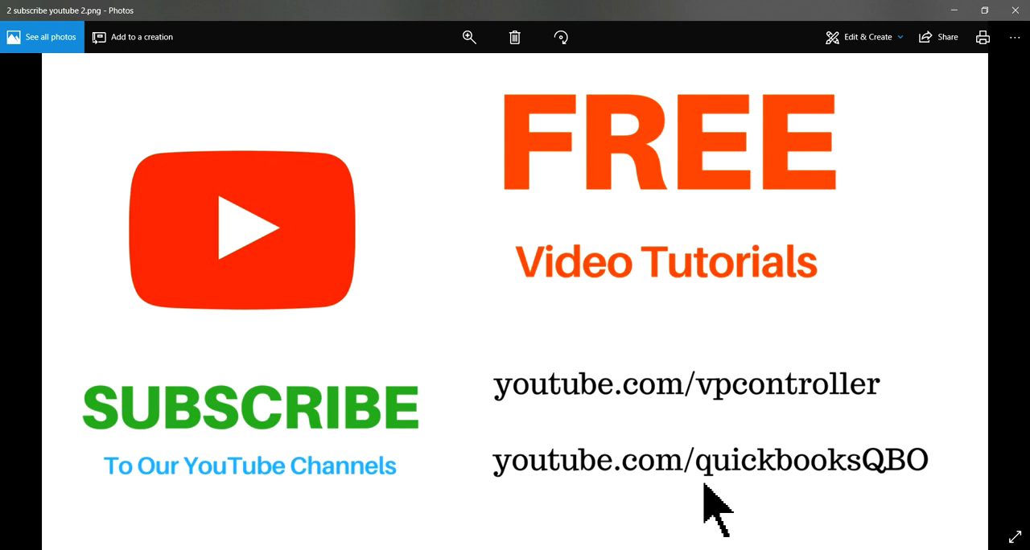
mouse_move(952, 443)
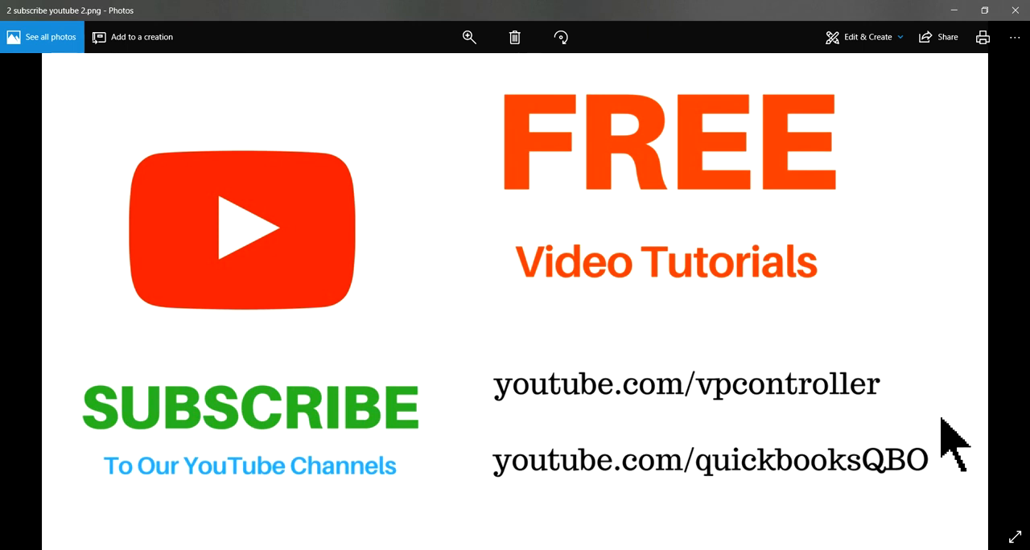